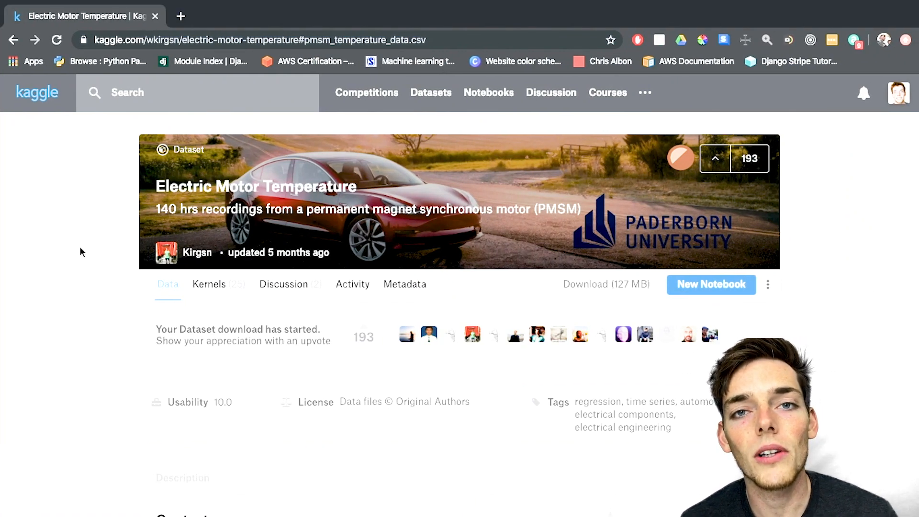
mouse_move(149, 228)
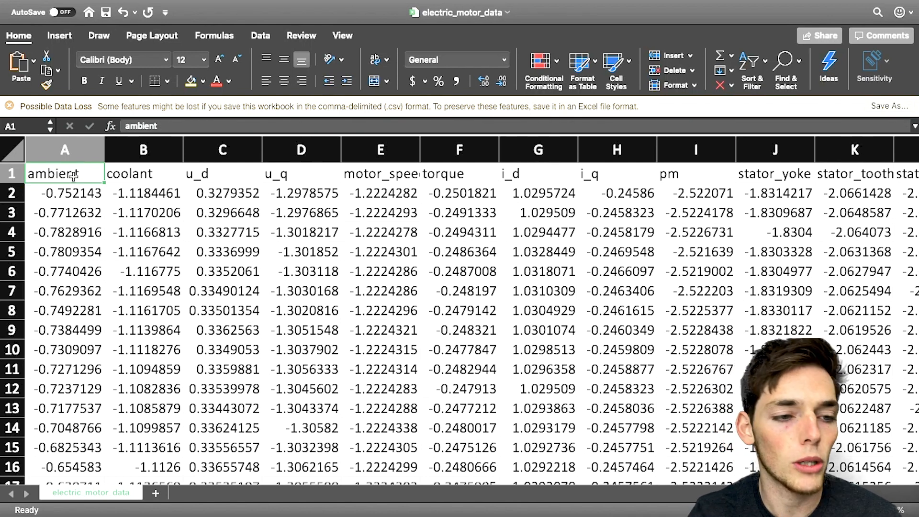
- Inspect the header row (ambient, coolant, torque, stator_yoke) and browse the motor readings below
left_click(142, 174)
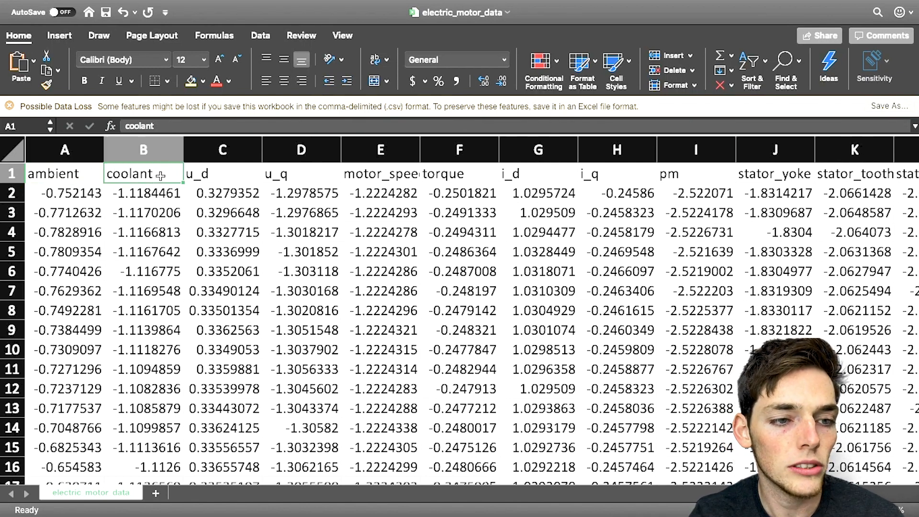
left_click_drag(143, 173, 855, 192)
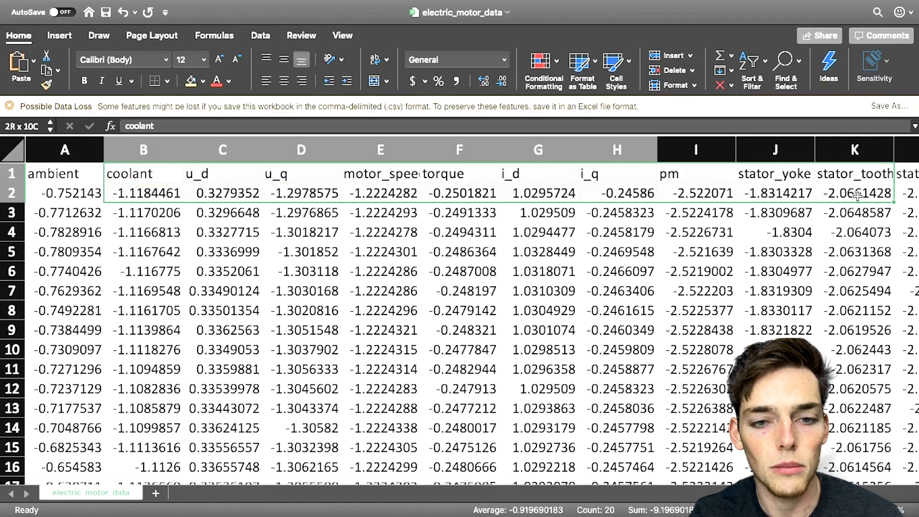
scroll("right", 3)
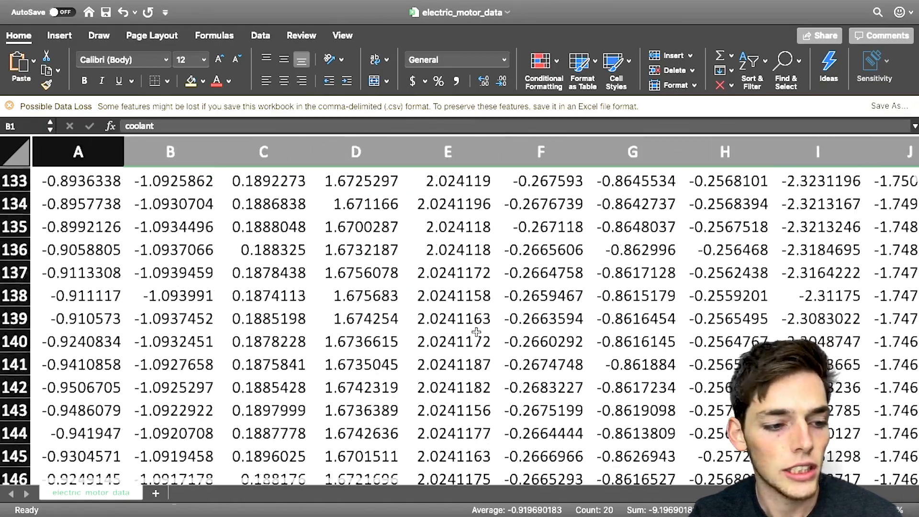
scroll("down", 3)
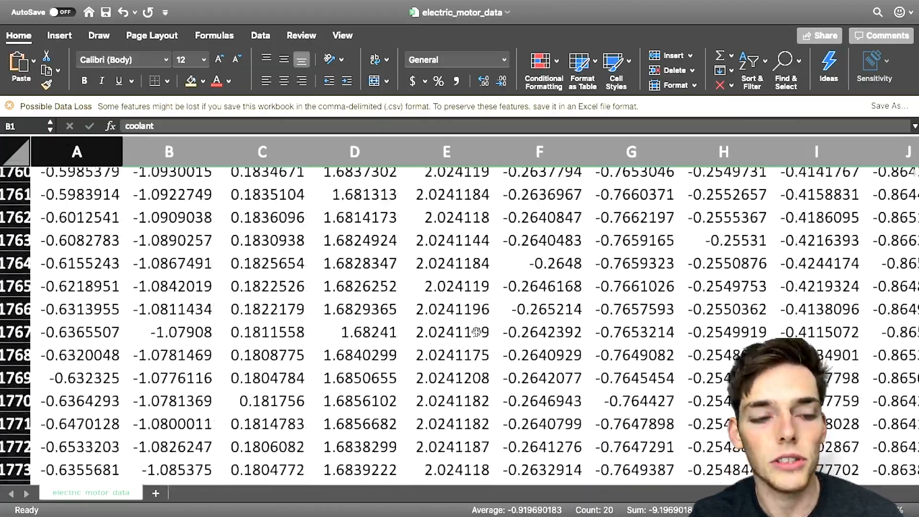
scroll("down", 3)
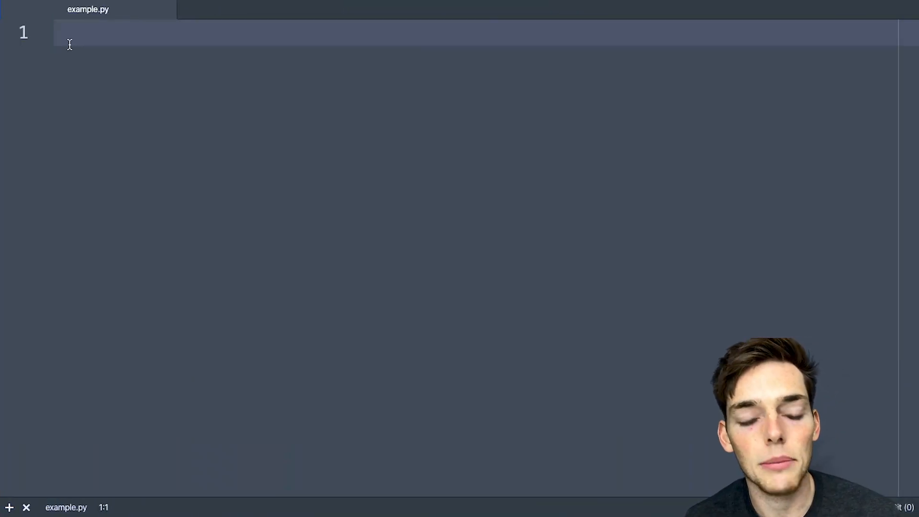
- Begin example.py with the line 'import pandas as pd'
type("import p")
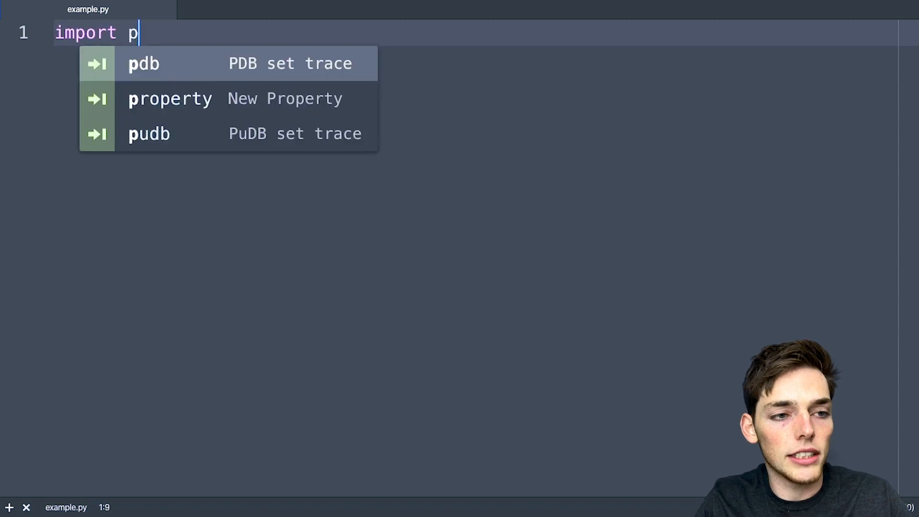
type("andas as pd")
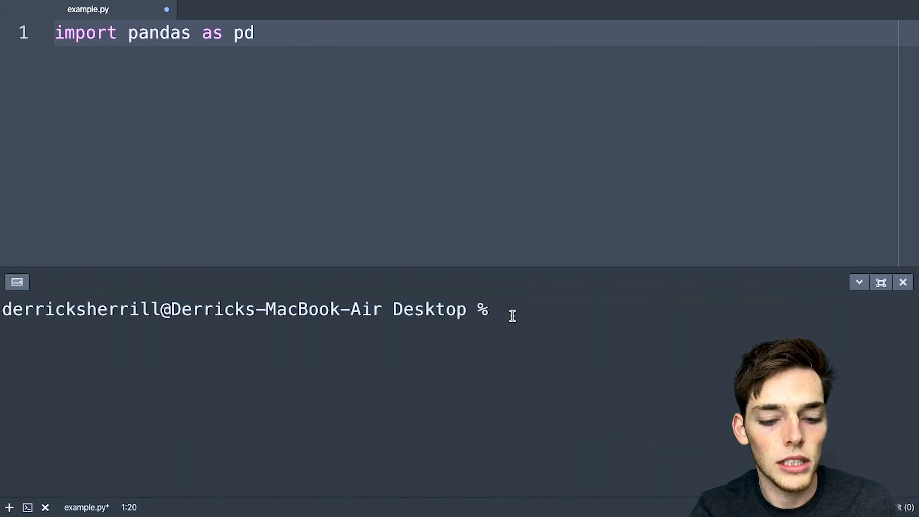
- Install pandas from the terminal with pip and pip3 install pandas
type("pip install pa")
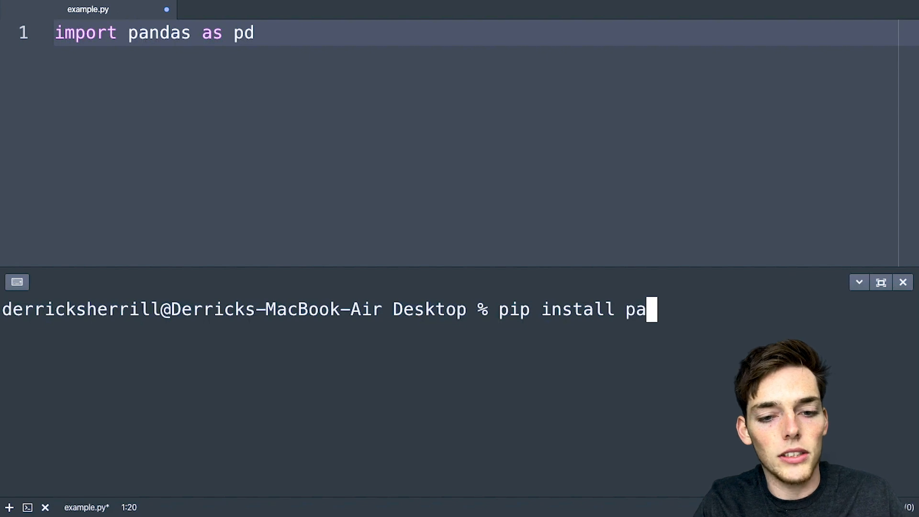
type("ndas")
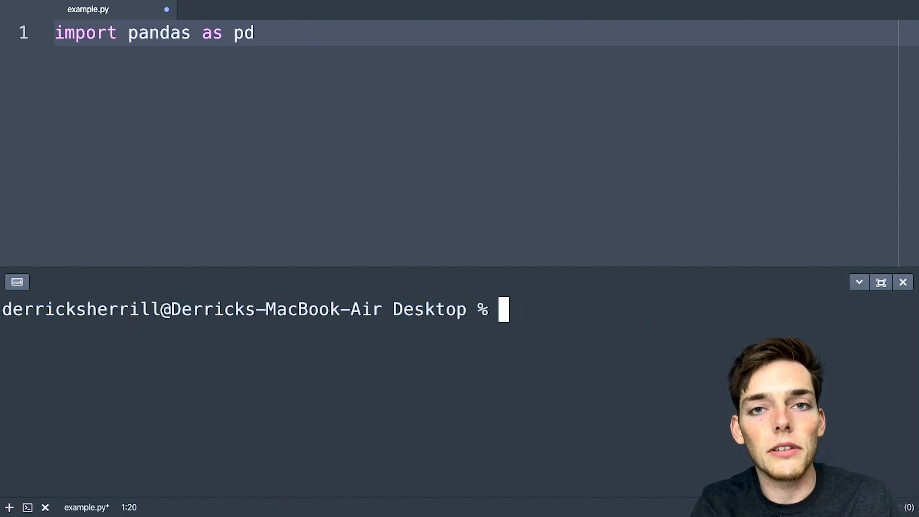
type("pip3 insta")
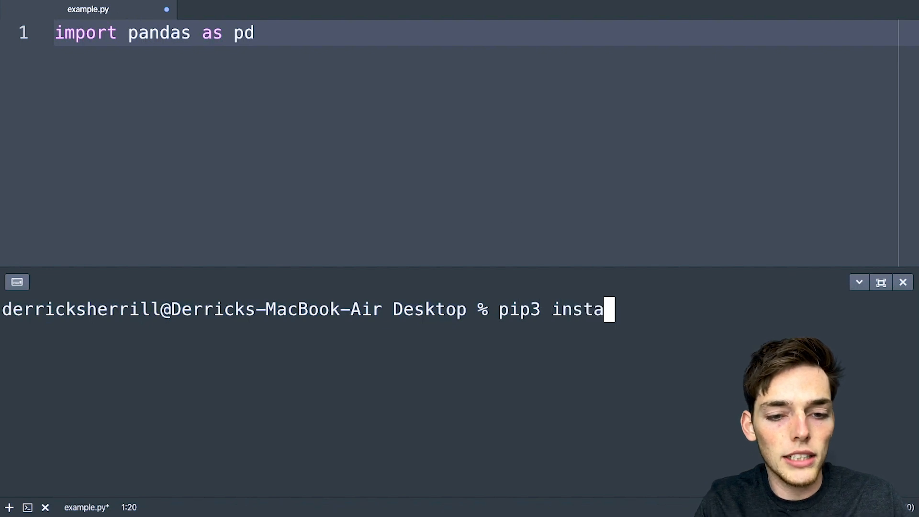
type("ll panda")
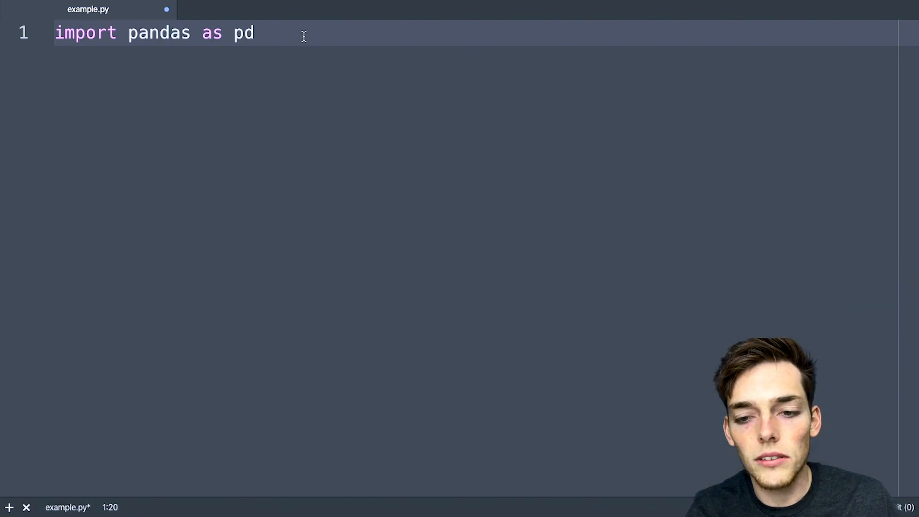
- Assign 'electric_motor_data.csv' to an excel_file_path variable below the import
key("Enter")
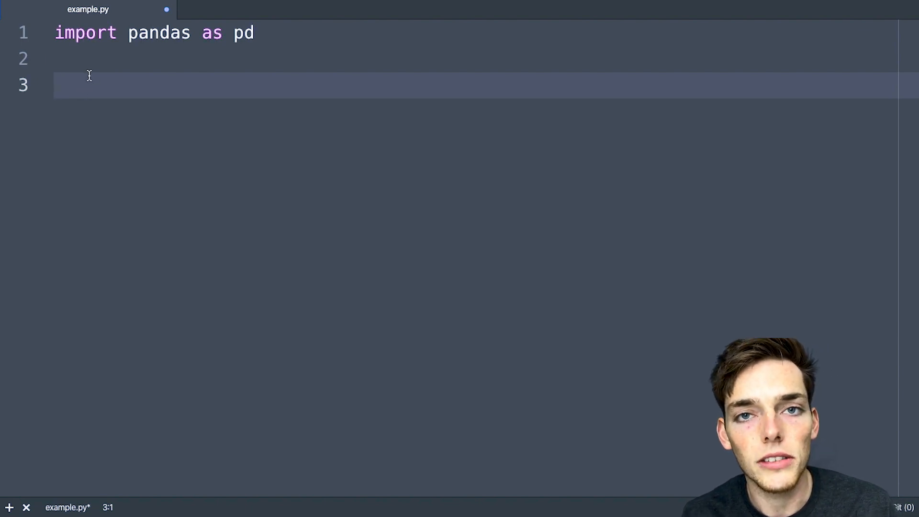
type("excel")
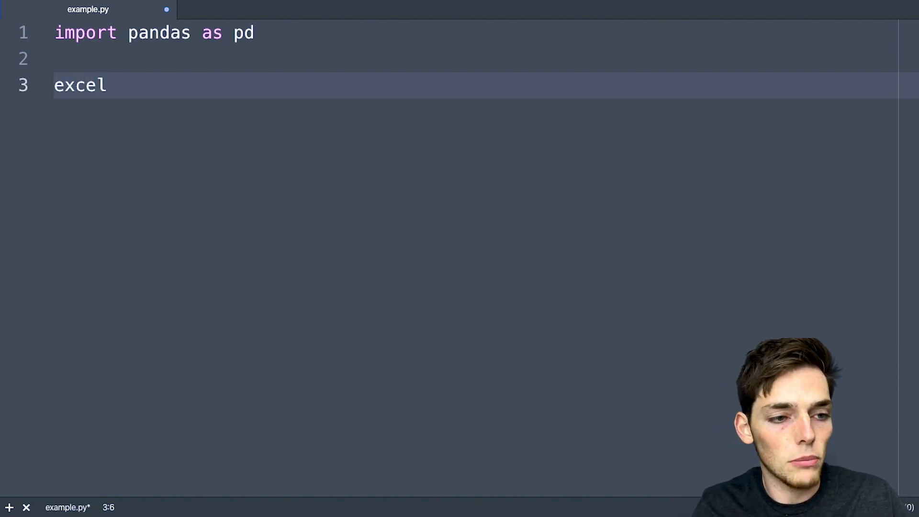
type("_file_pt")
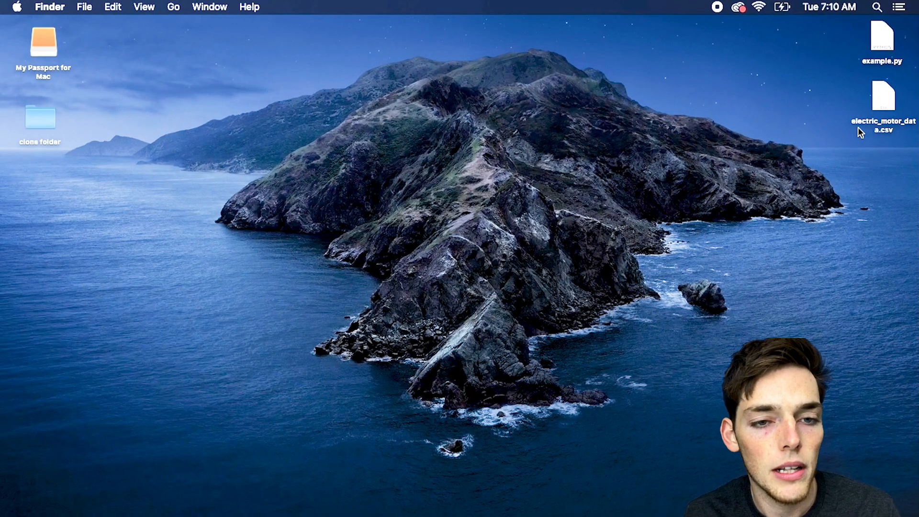
double_click(881, 100)
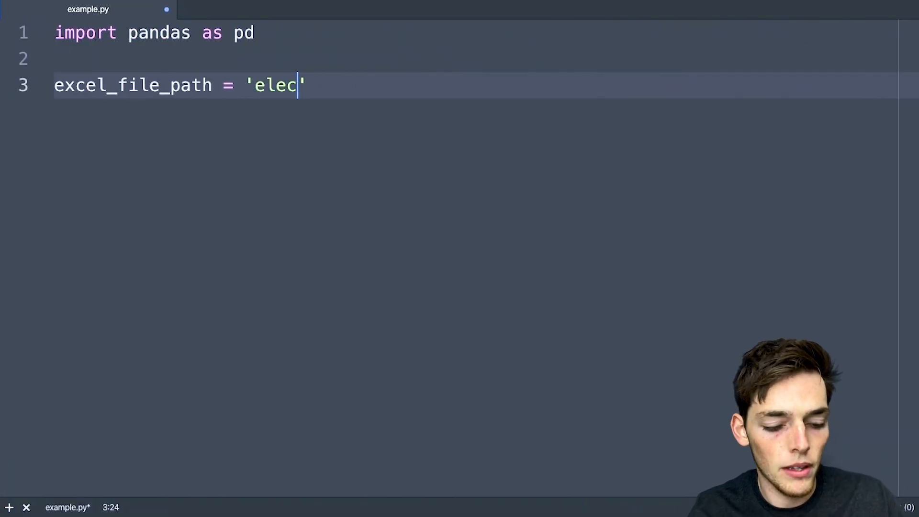
type("tric_motor_d")
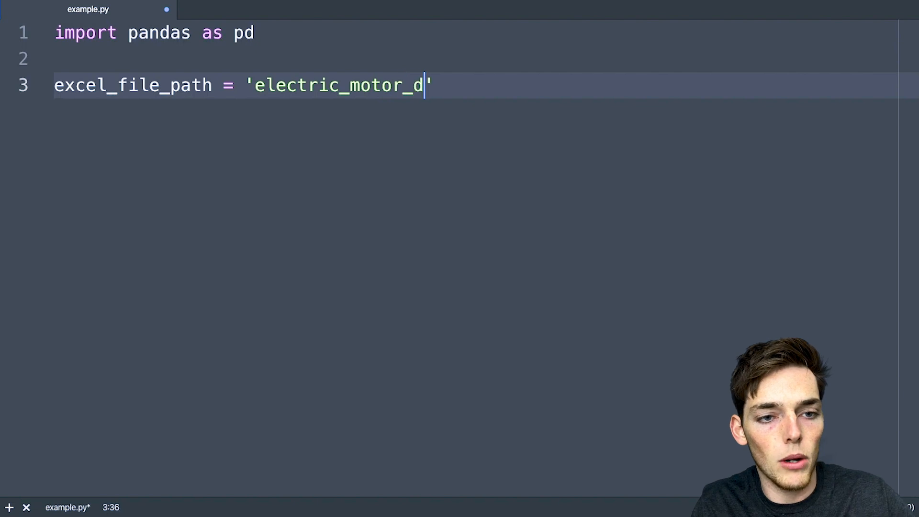
type("ata.csv")
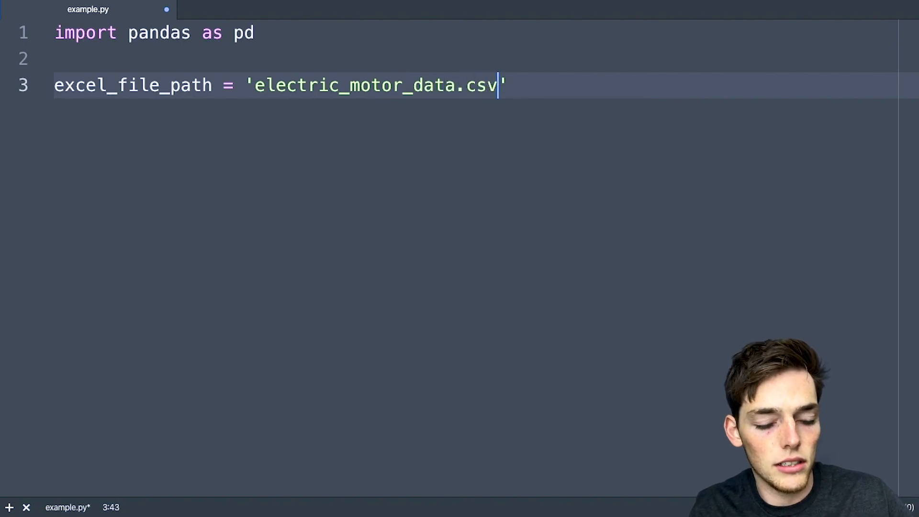
key("enter")
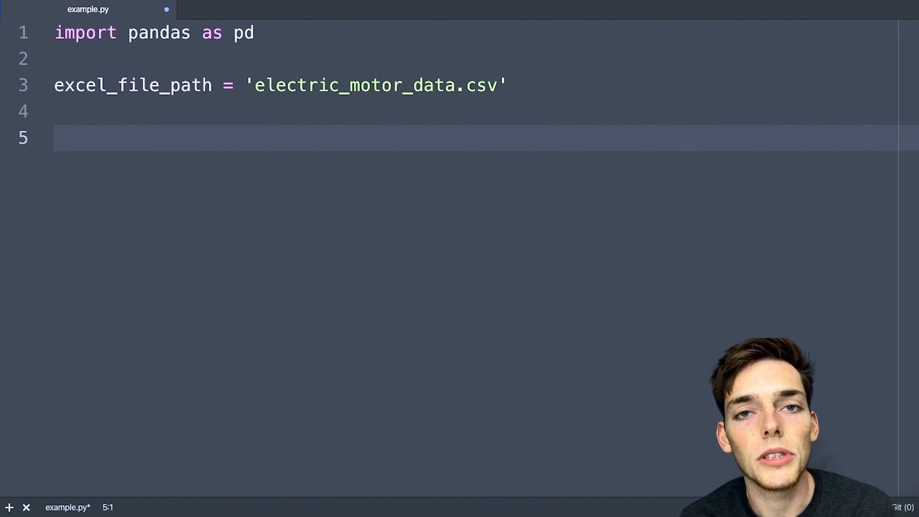
- Read the CSV into a DataFrame with df = pd.read_csv(excel_file_path)
type("df =")
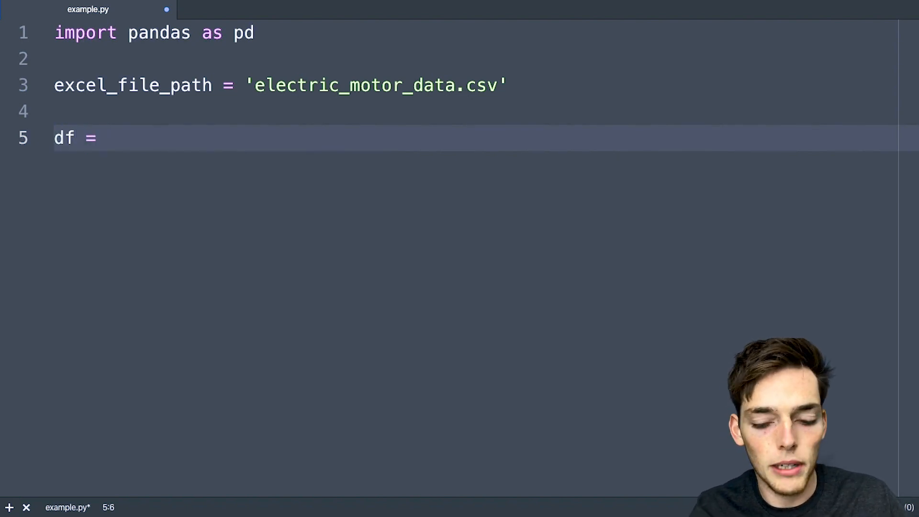
type("pd.re")
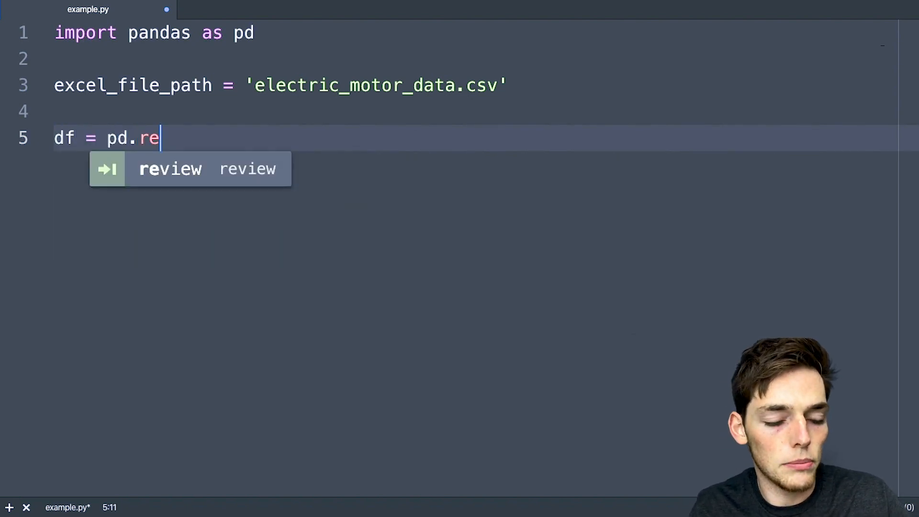
type("ad_")
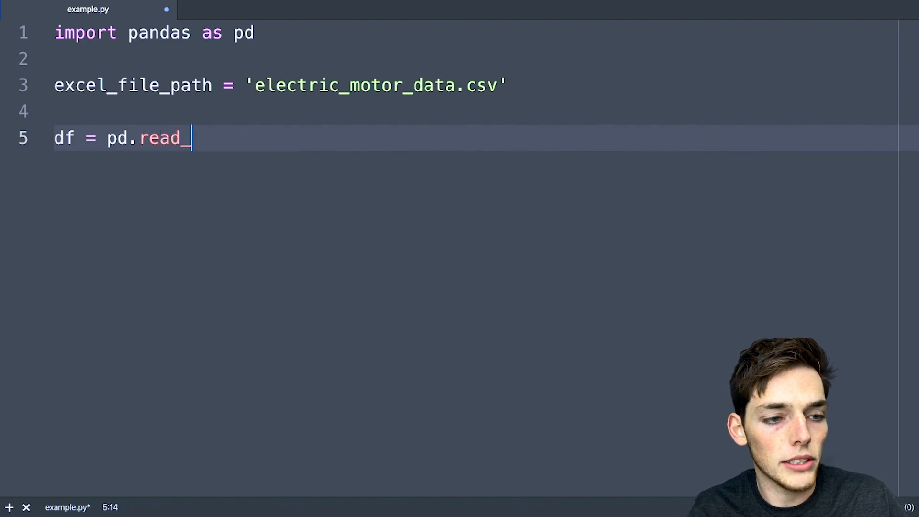
type("csv()")
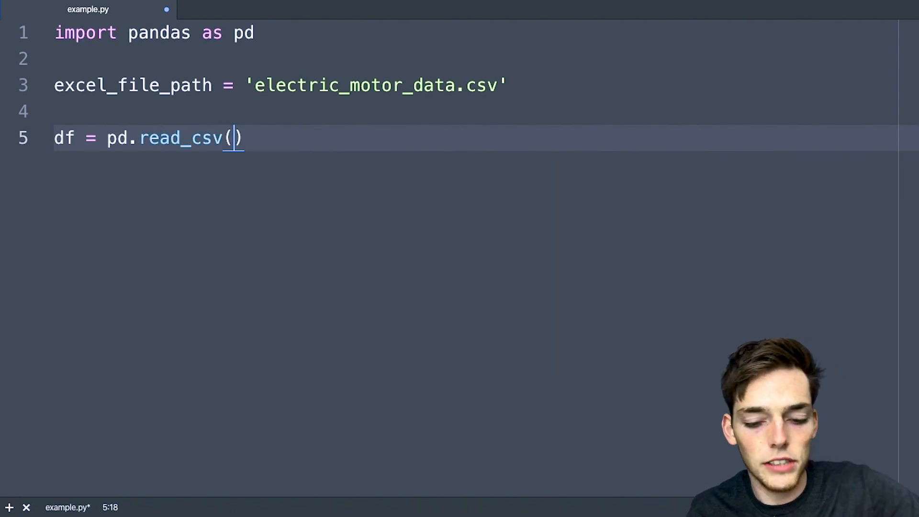
type("excel_file_path")
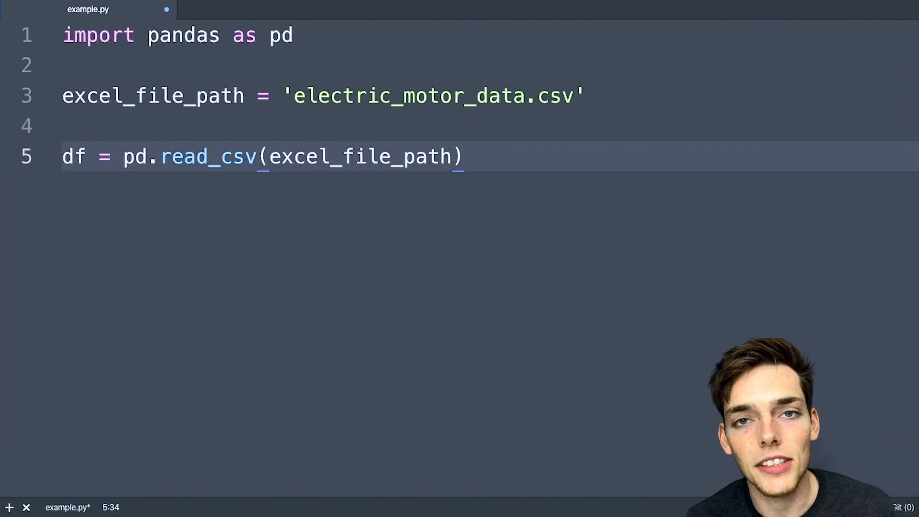
- Print df.columns and run python3 example.py to list the 13 column names
type("print()")
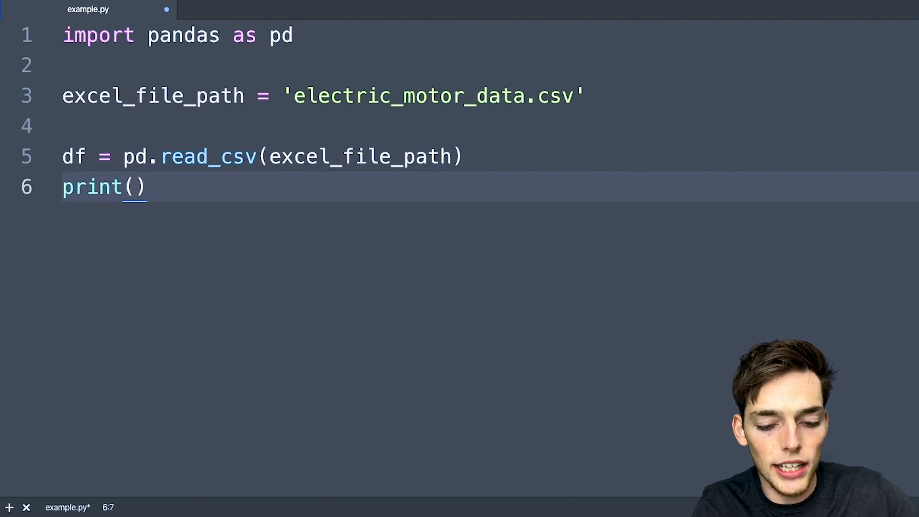
type("df.")
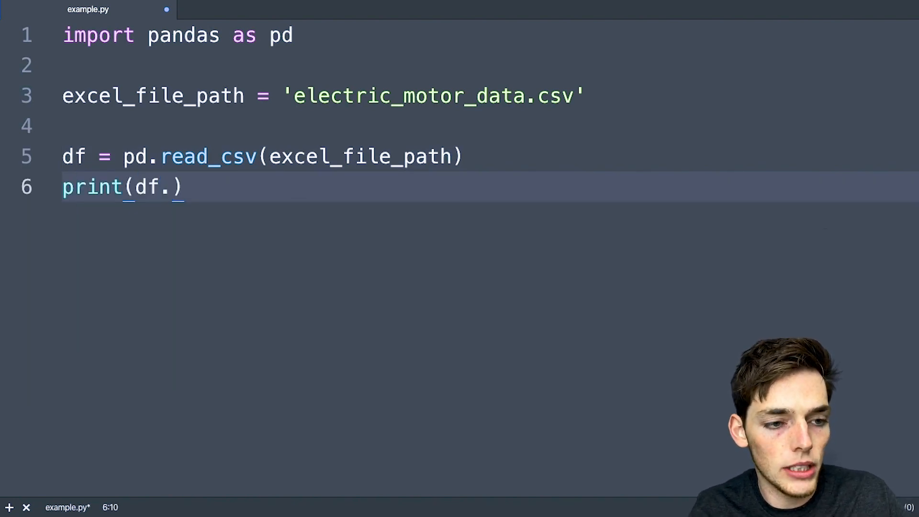
type("columns")
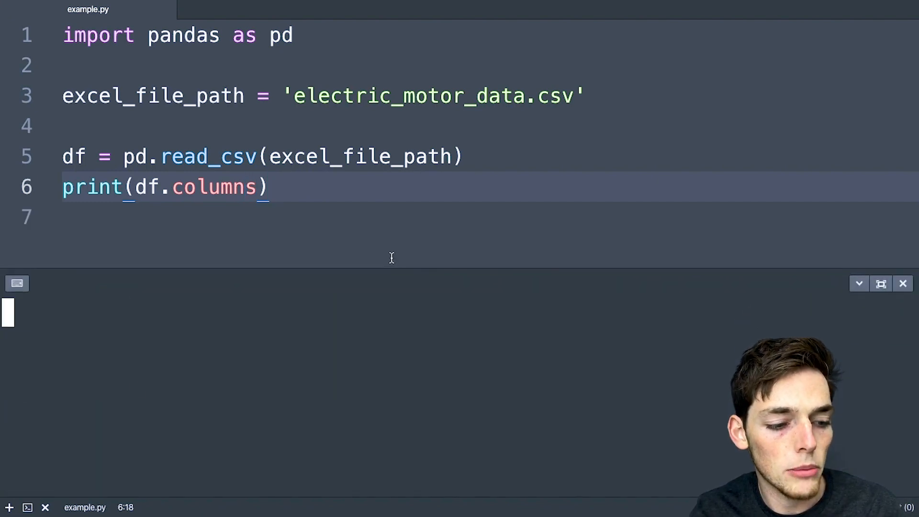
type("python3 example.py")
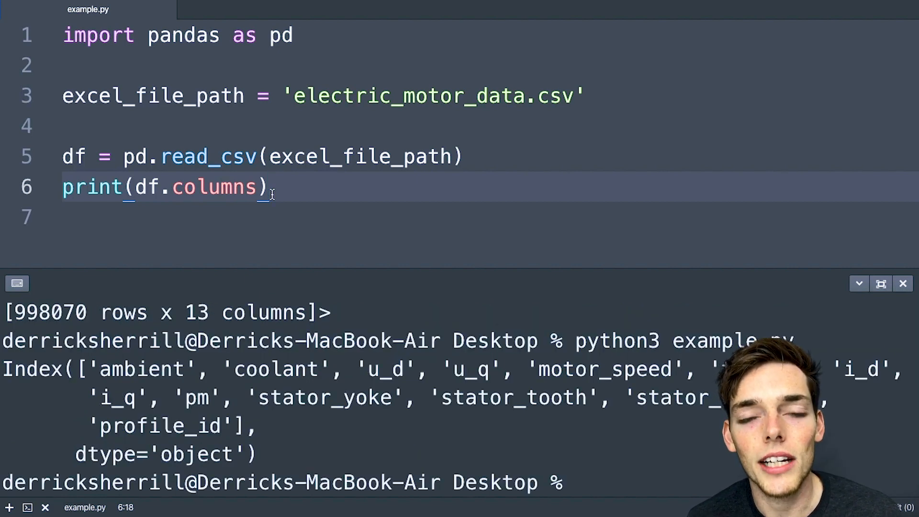
- Store df.info() as df_info and print it
type("df")
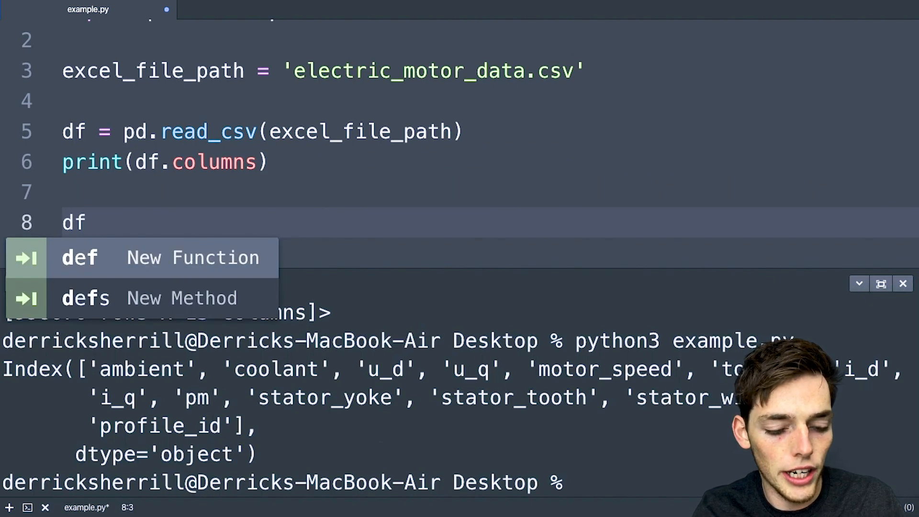
type("_info =")
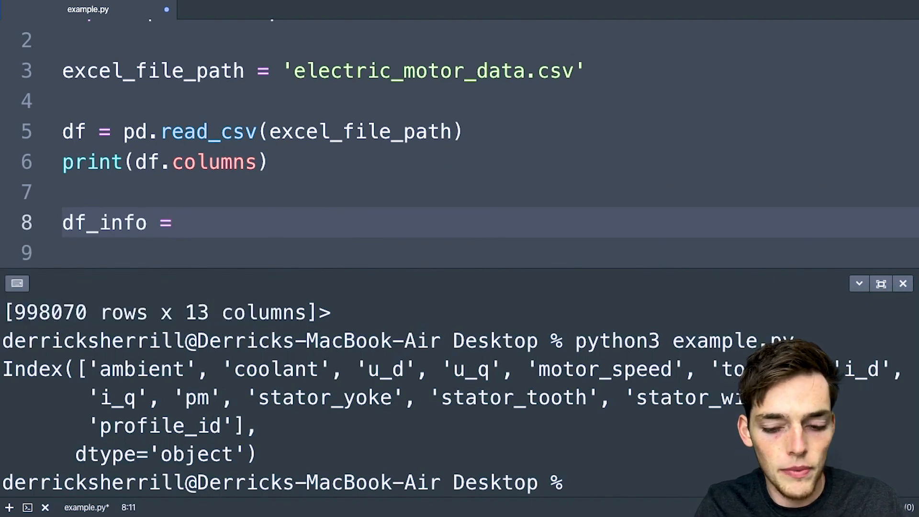
type("df.in")
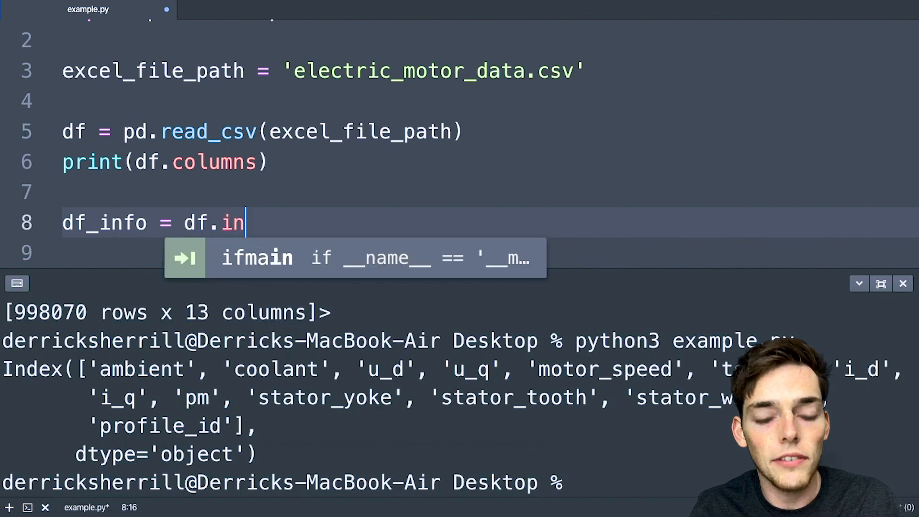
type("fo()")
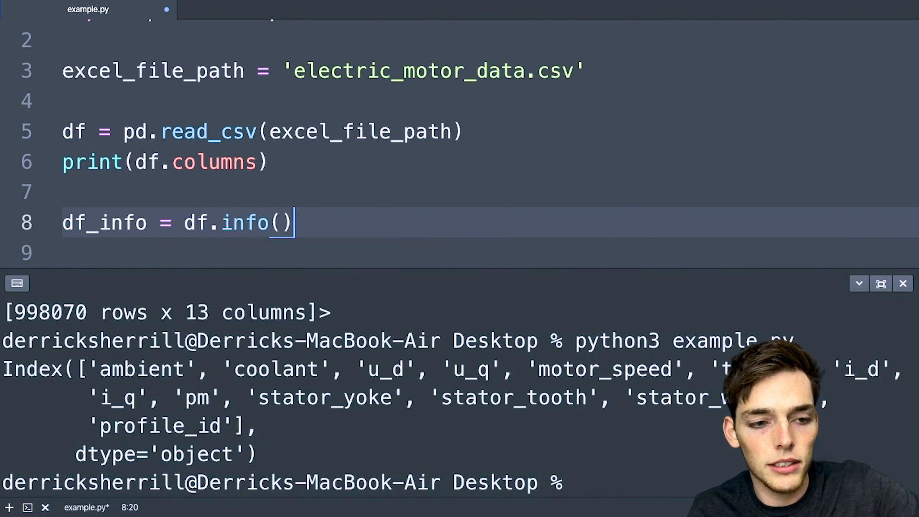
type("print(")
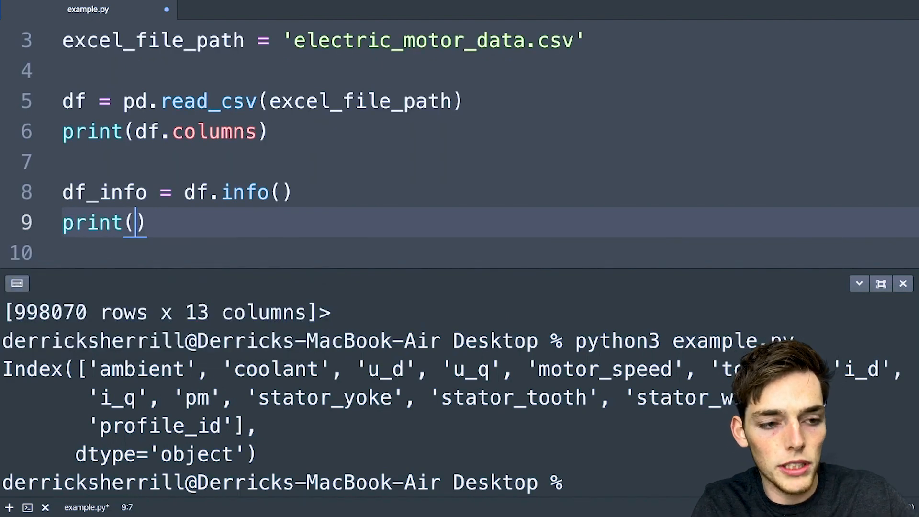
type("df_info")
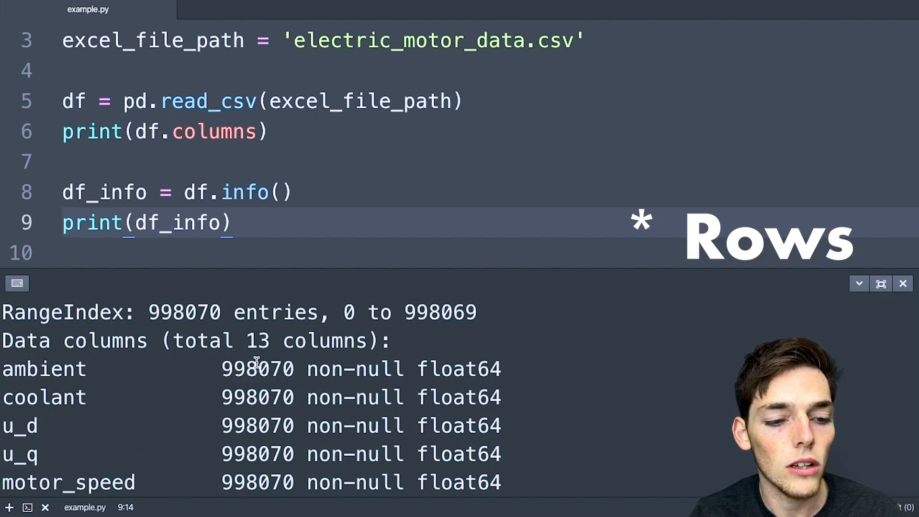
- Review the run output showing 998070 non-null entries for every column
double_click(458, 367)
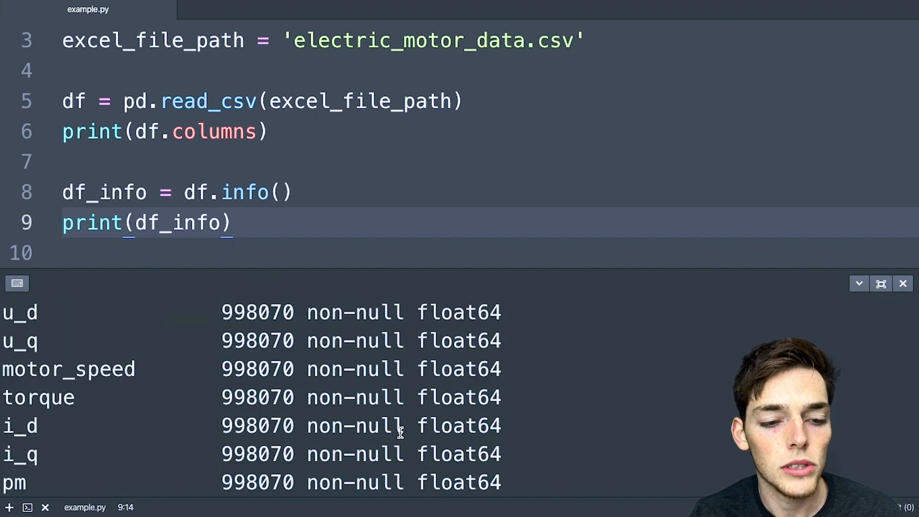
double_click(354, 425)
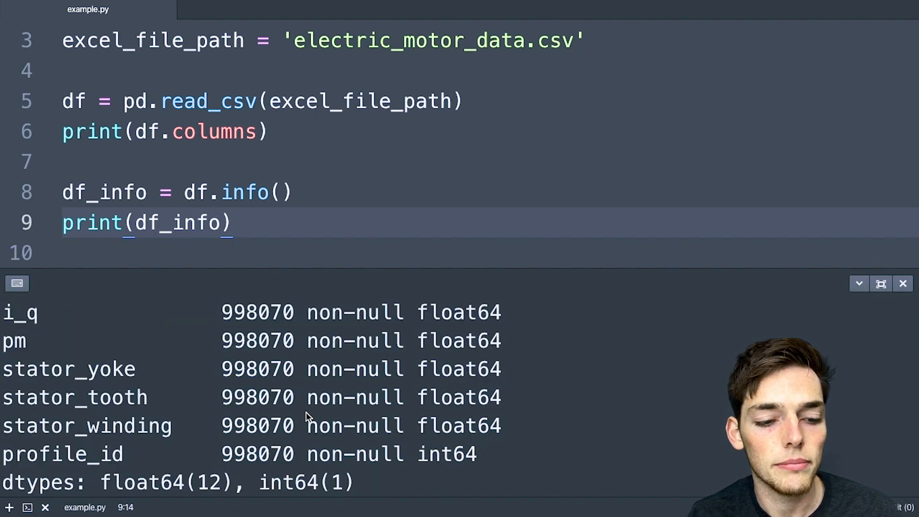
scroll("down", 3)
type("print(")
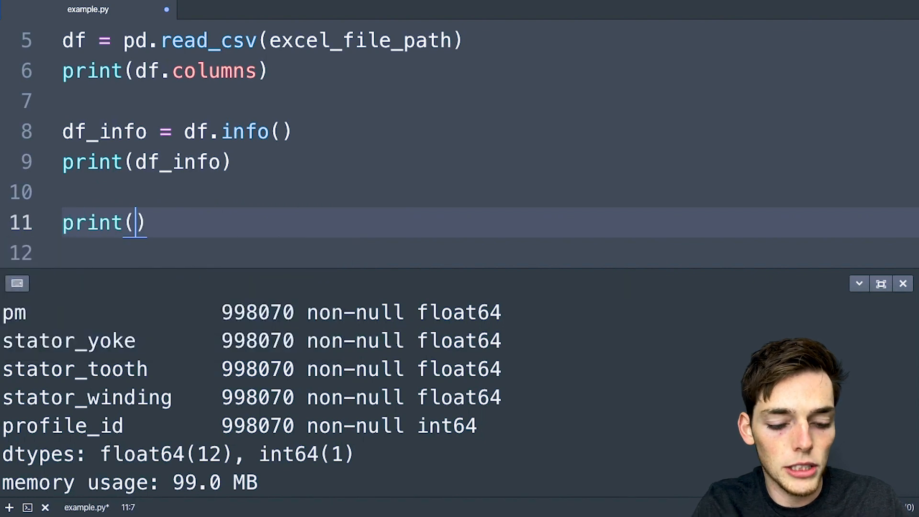
- Add print(df.describe()) to the script
type("df.desc")
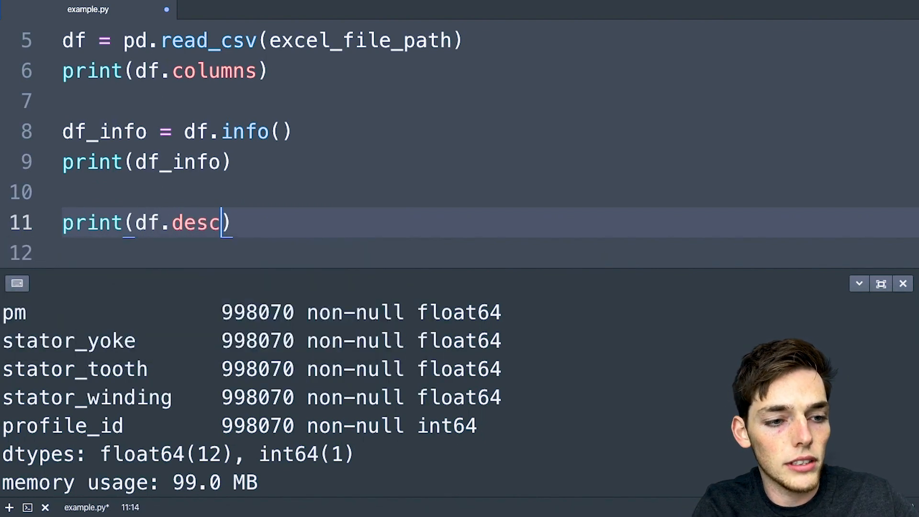
type("ribe()")
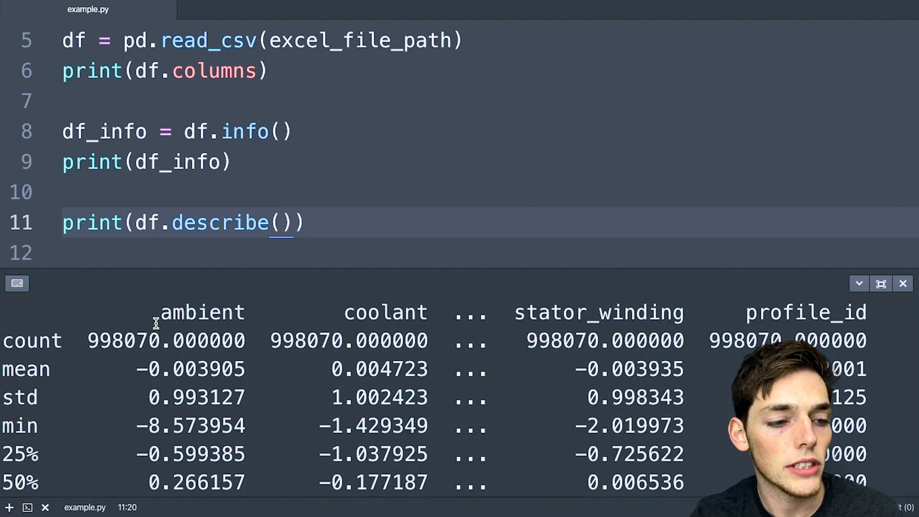
- Review the count, mean and percentile statistics per column and start a column selector
double_click(203, 341)
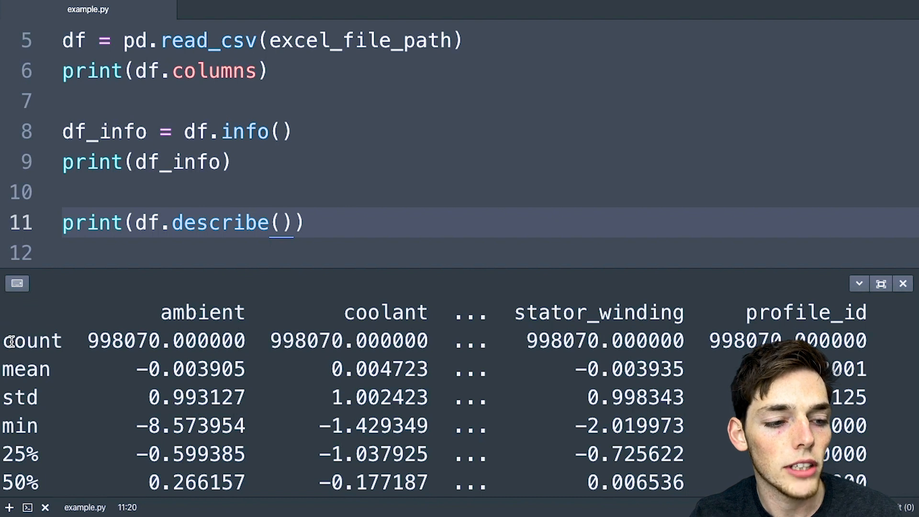
double_click(33, 341)
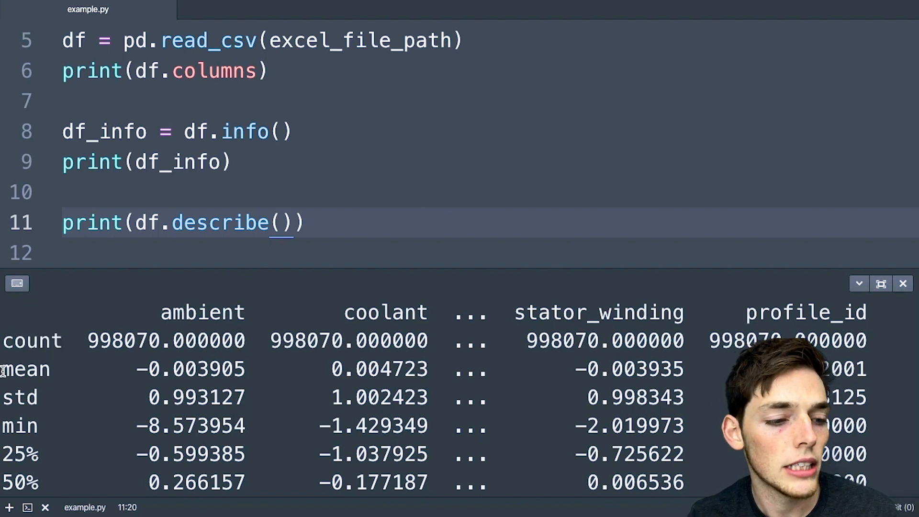
double_click(19, 397)
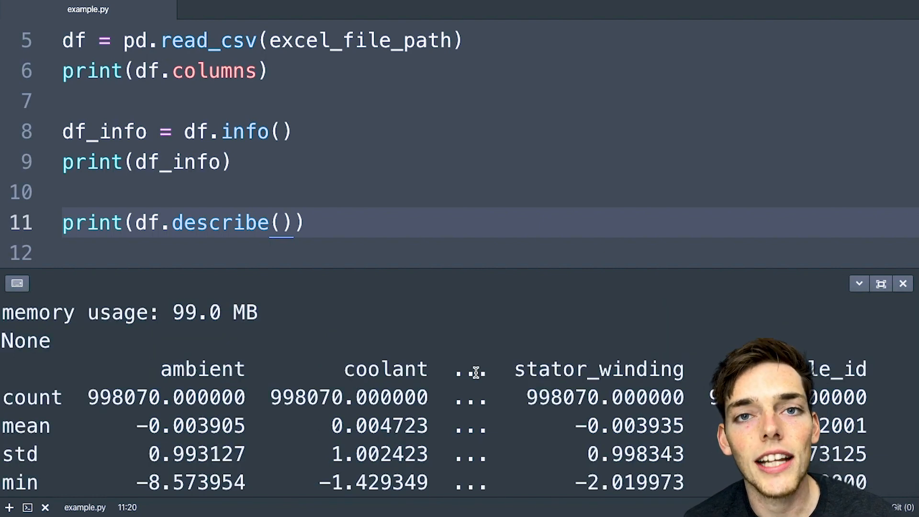
double_click(598, 370)
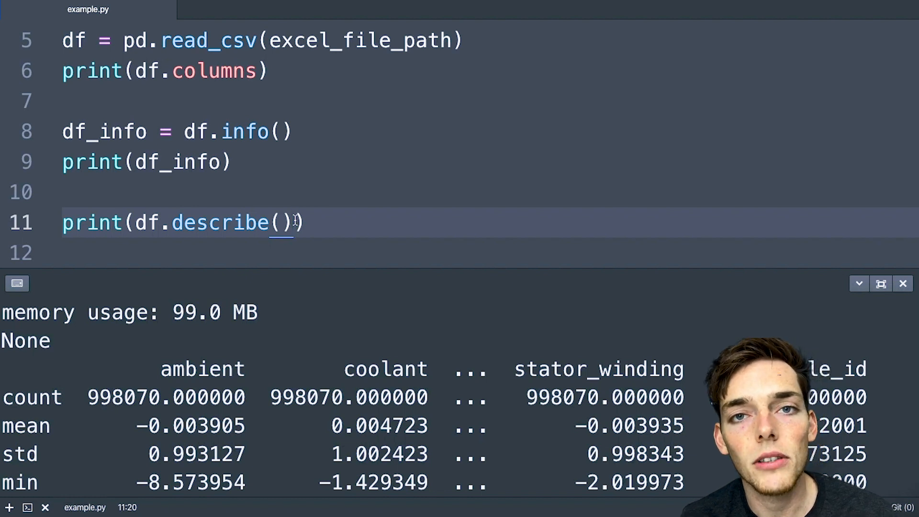
type("[]")
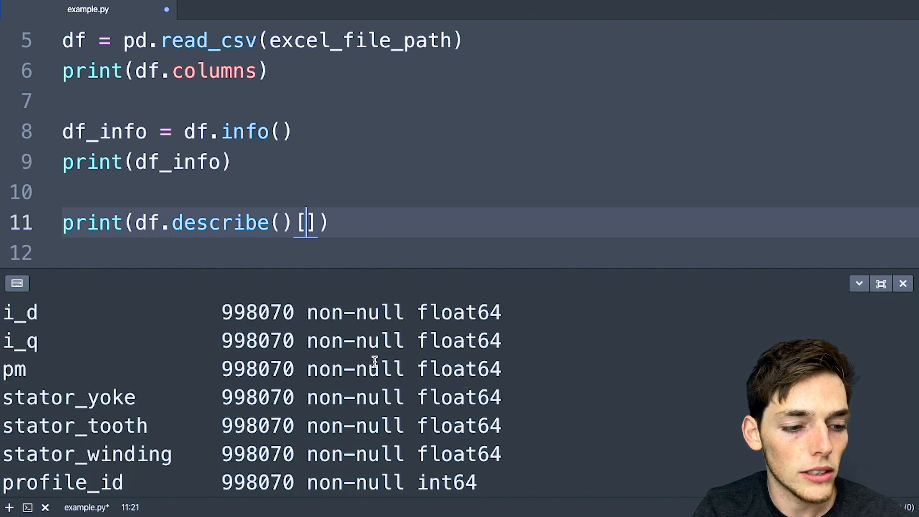
- Restrict describe() to the 'i_d' column and rerun to print its min-to-max statistics
double_click(20, 313)
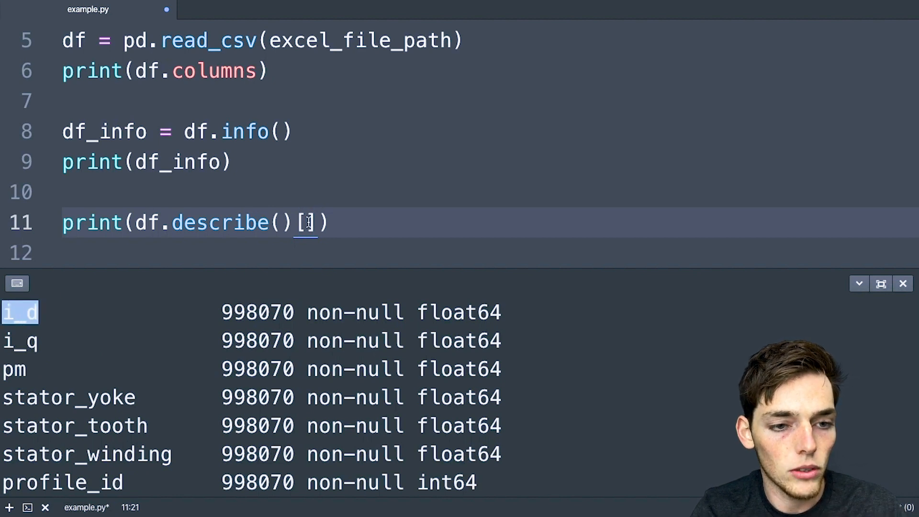
type("'i_d'")
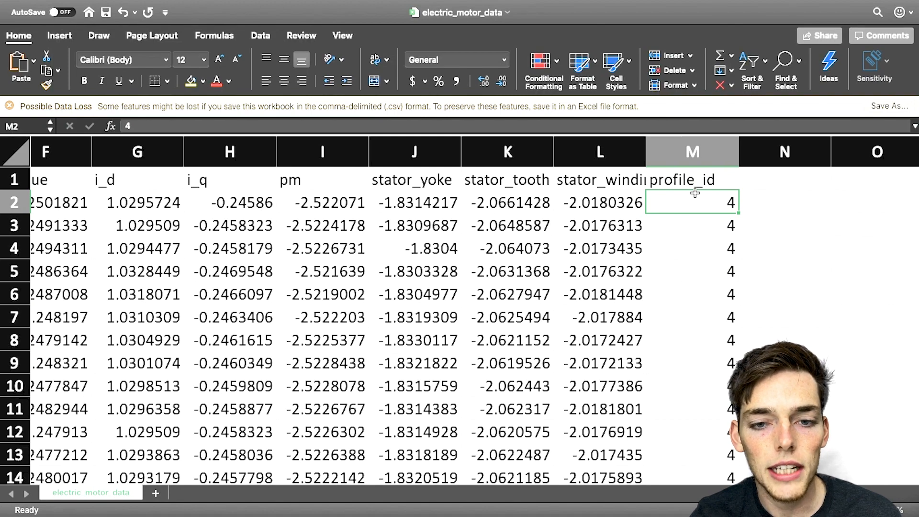
scroll("left", 3)
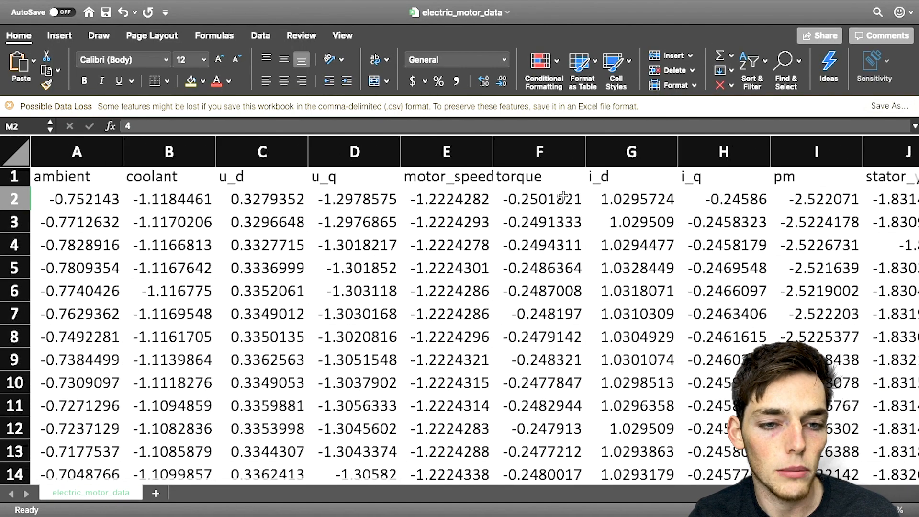
scroll("right", 3)
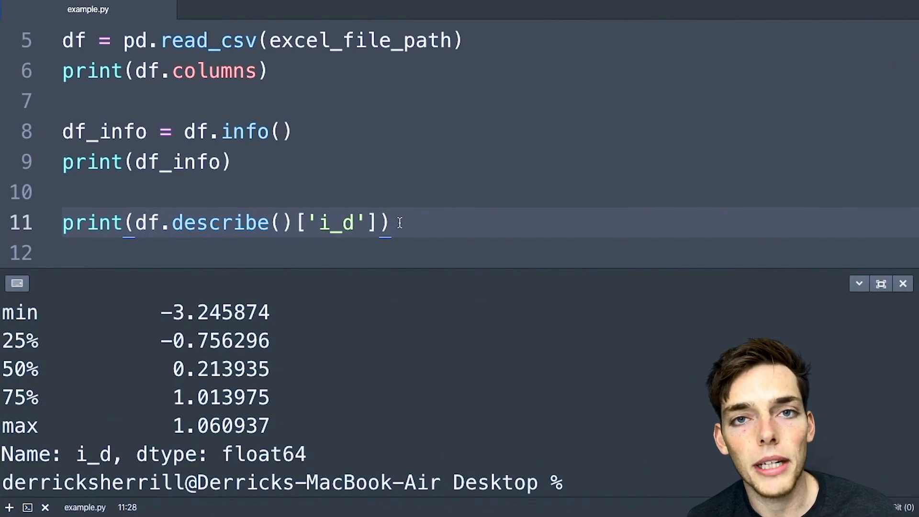
- Create grouped_df = df.groupby(['profile_id']).max()
type("grouped_df")
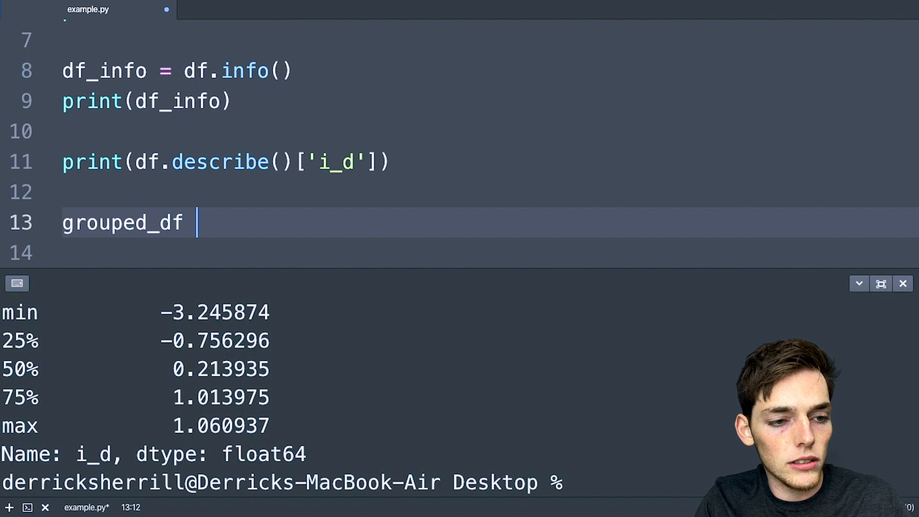
type("= df.")
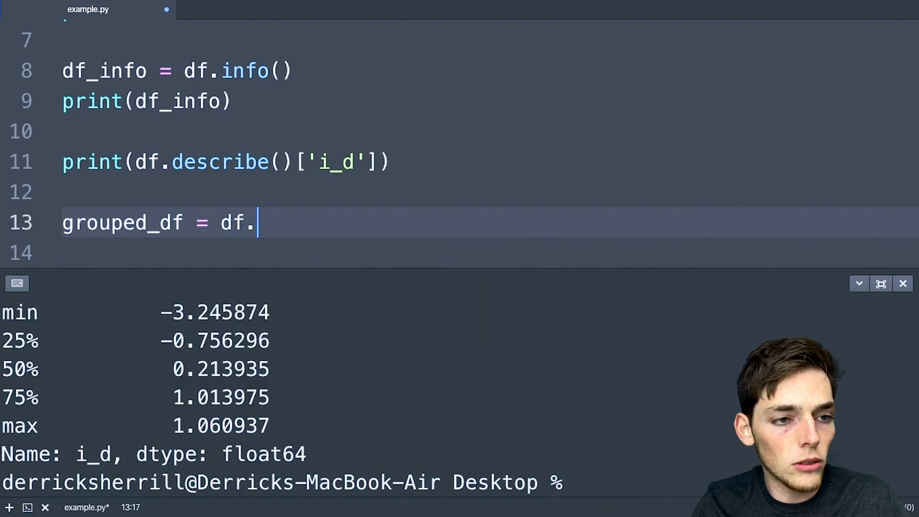
type("groupby([")
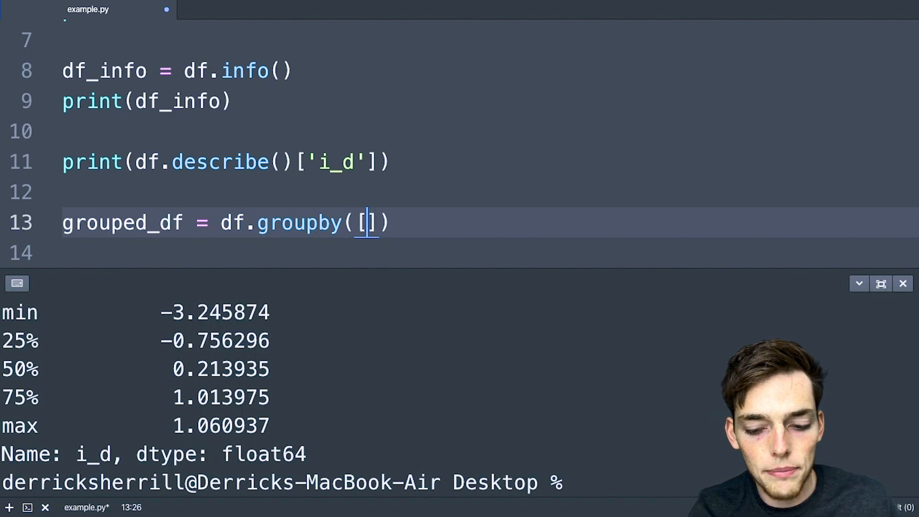
type("''")
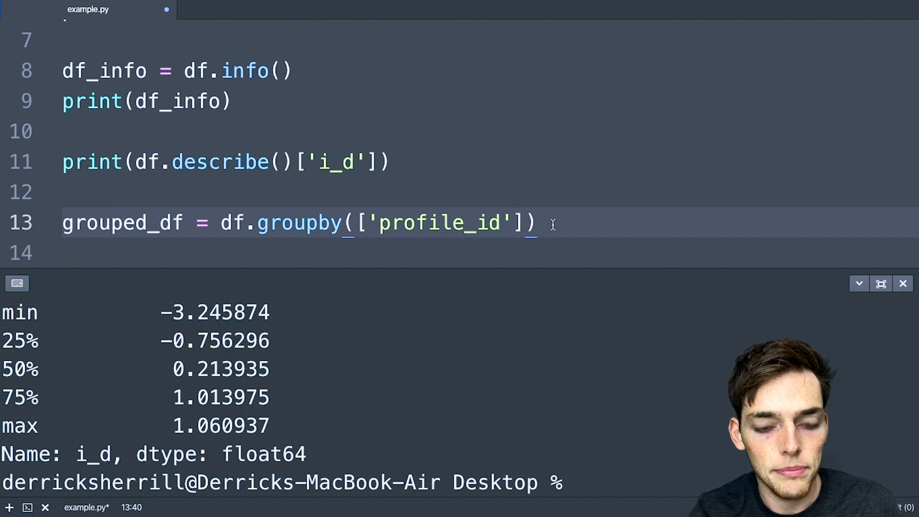
type(".")
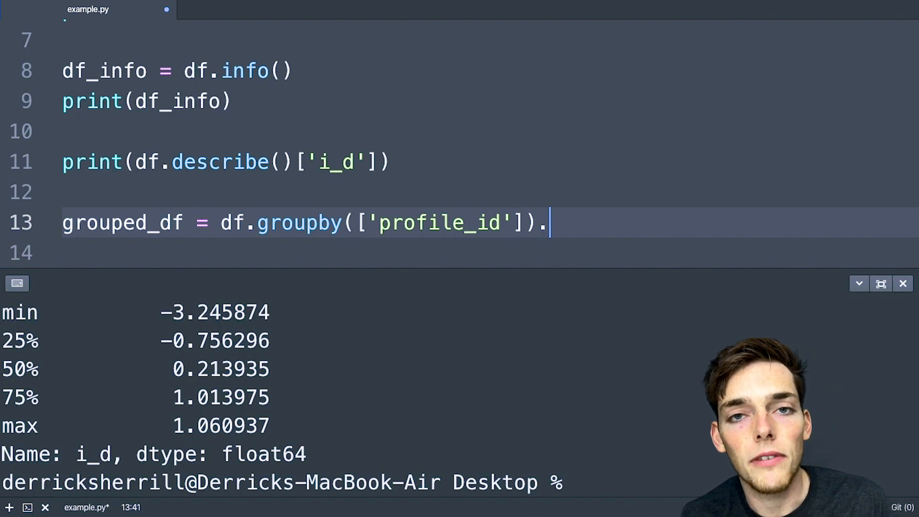
type("max(")
left_click(488, 253)
type("p")
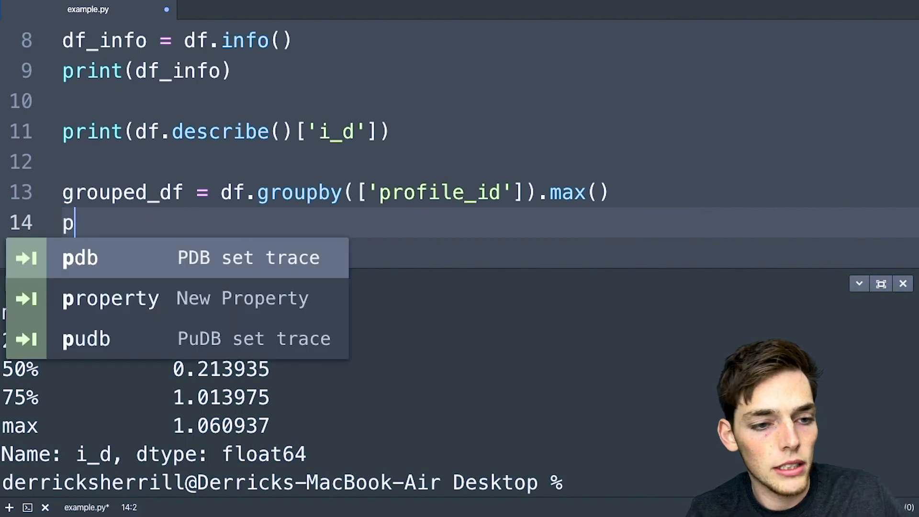
- Print grouped_df['torque'] to list each profile's maximum torque
type("rint(groupe")
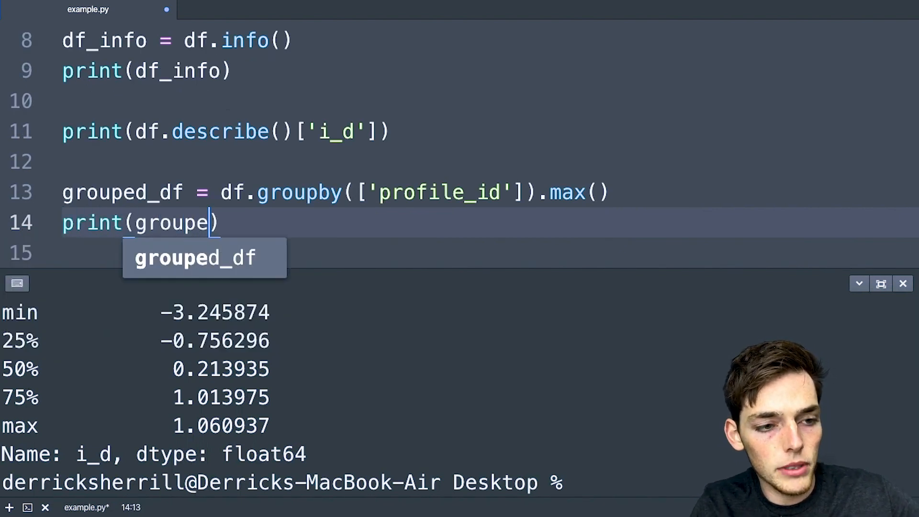
key("Tab")
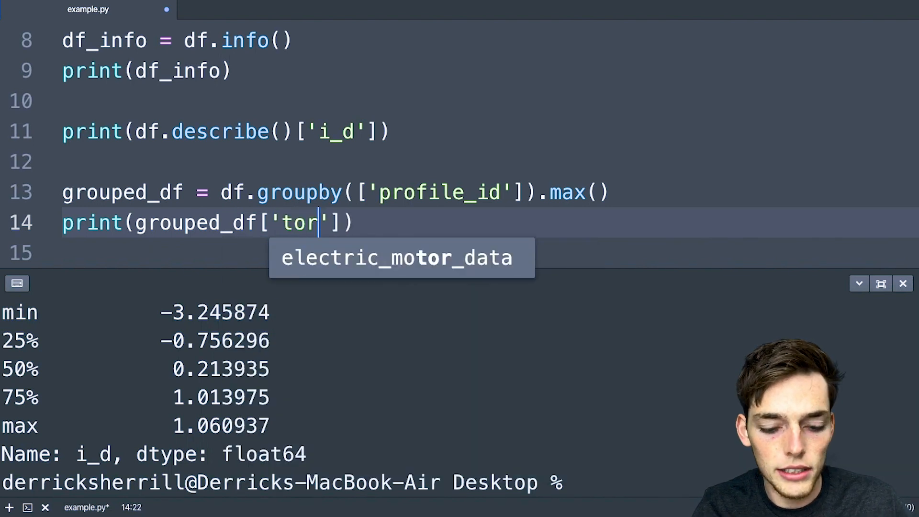
type("que")
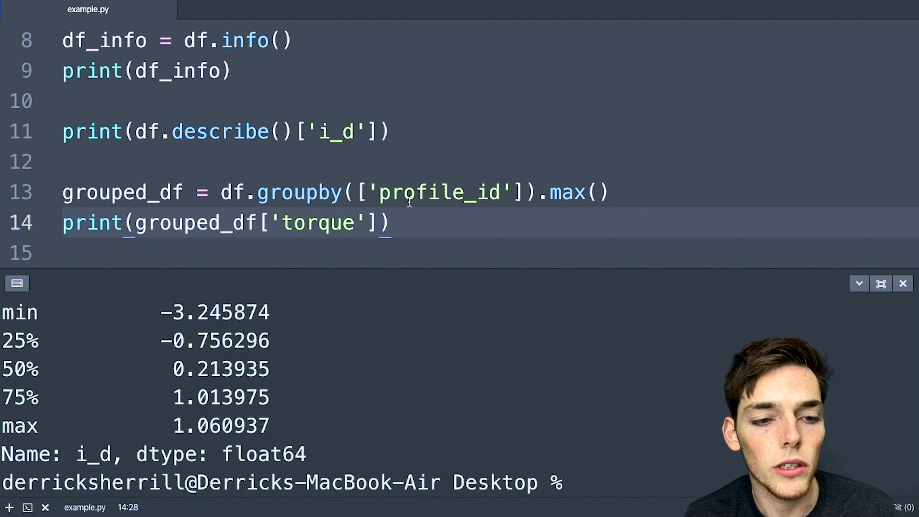
left_click(501, 192)
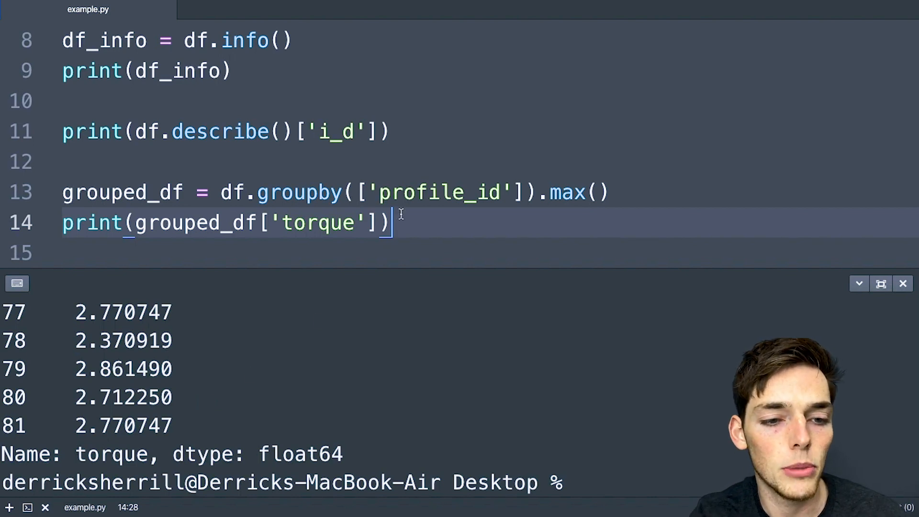
- Print df[df['profile_id'] == 4], yielding 33423 rows x 13 columns
key("enter")
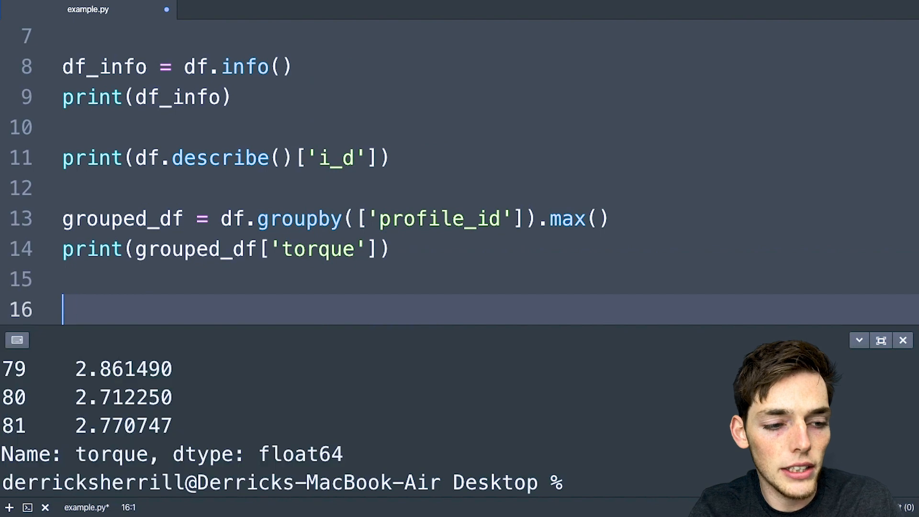
type("print(df)")
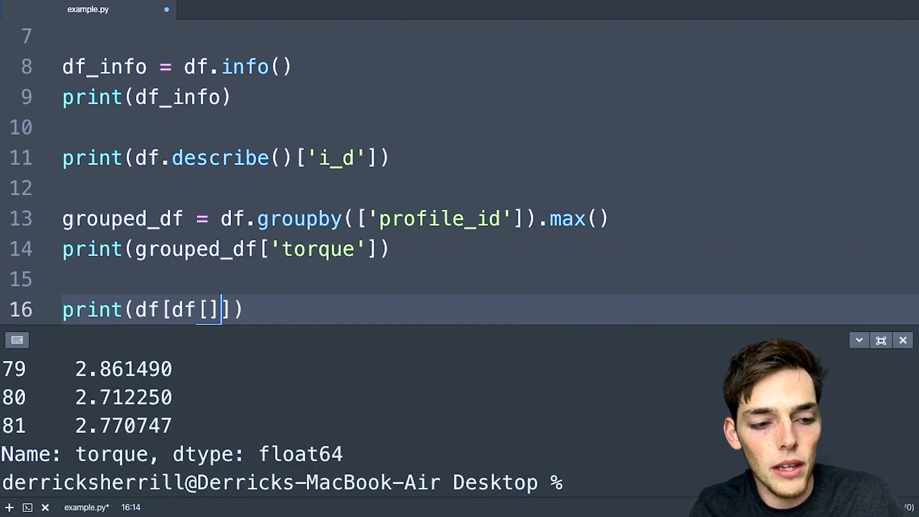
type("'profi")
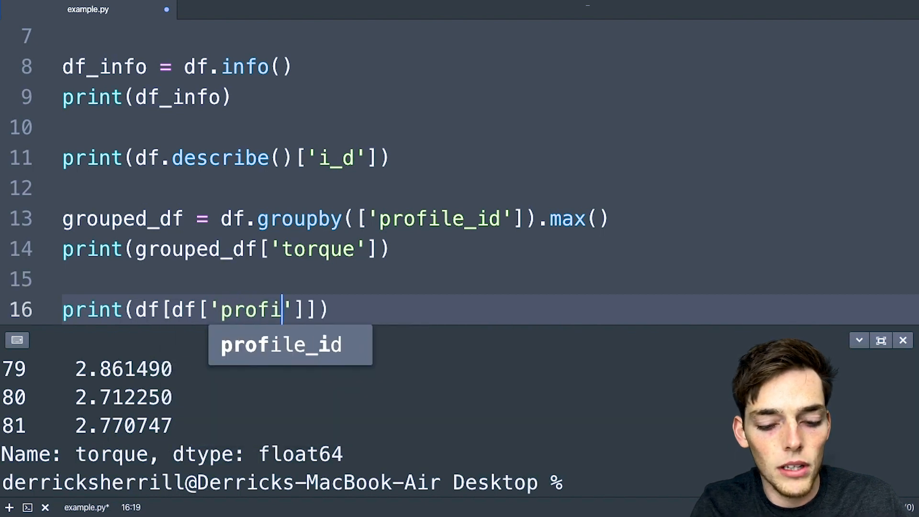
key("Tab")
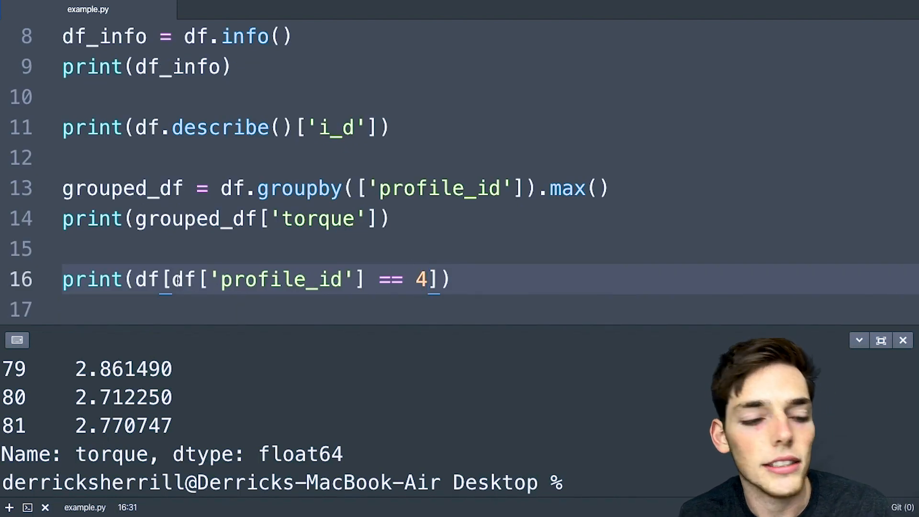
left_click(147, 280)
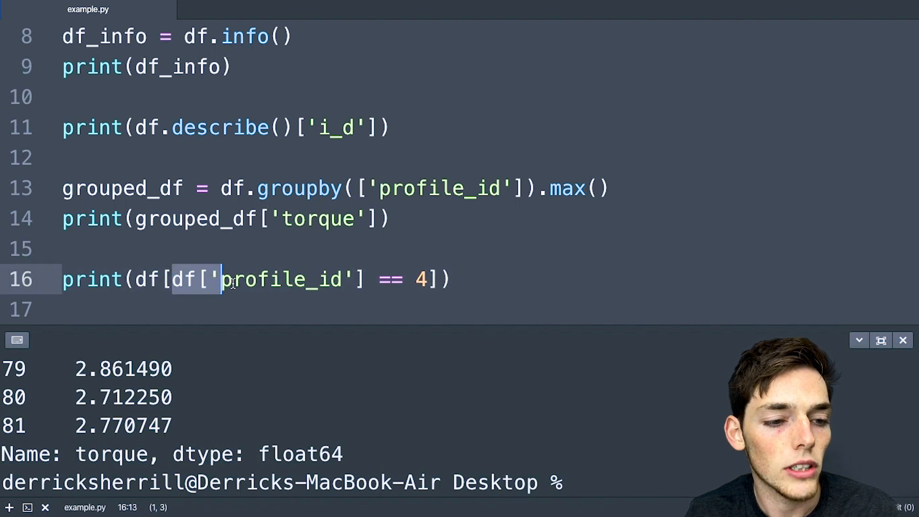
left_click_drag(177, 279, 375, 278)
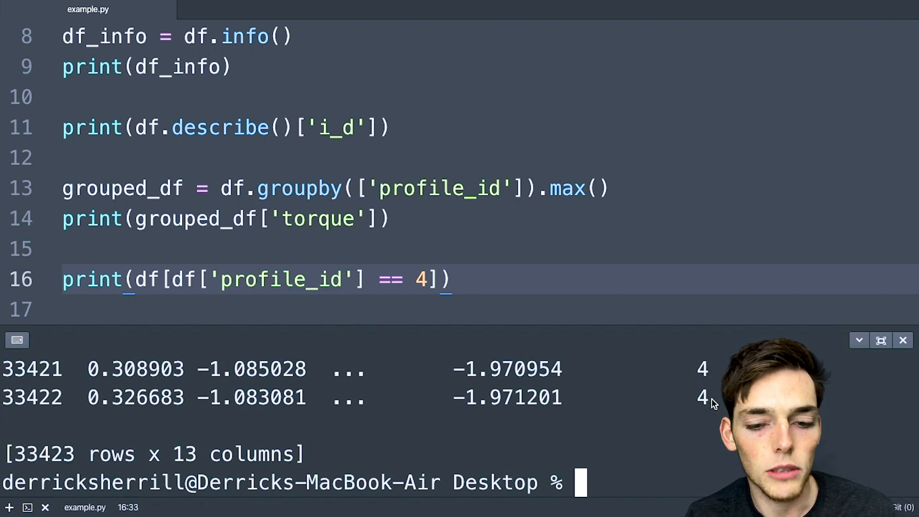
double_click(702, 398)
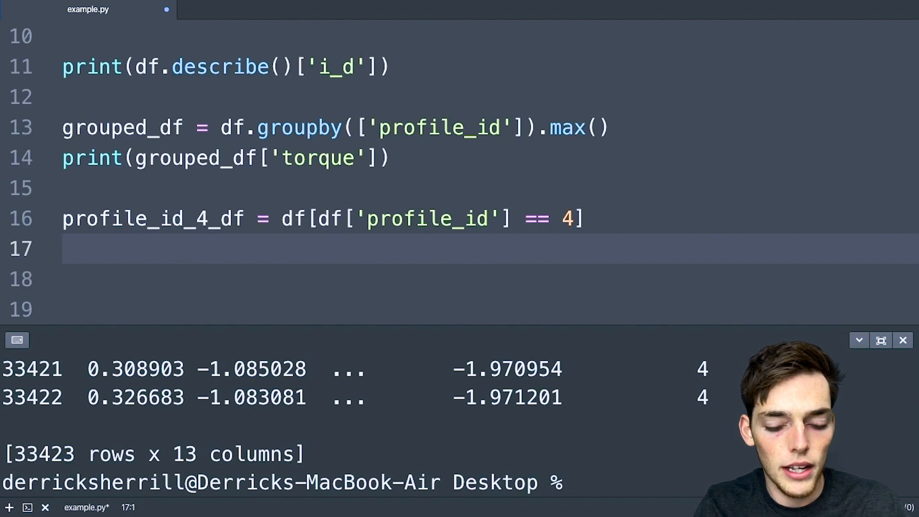
- Store the filter as profile_id_4_df and export it with to_excel('output.xlsx')
type("p")
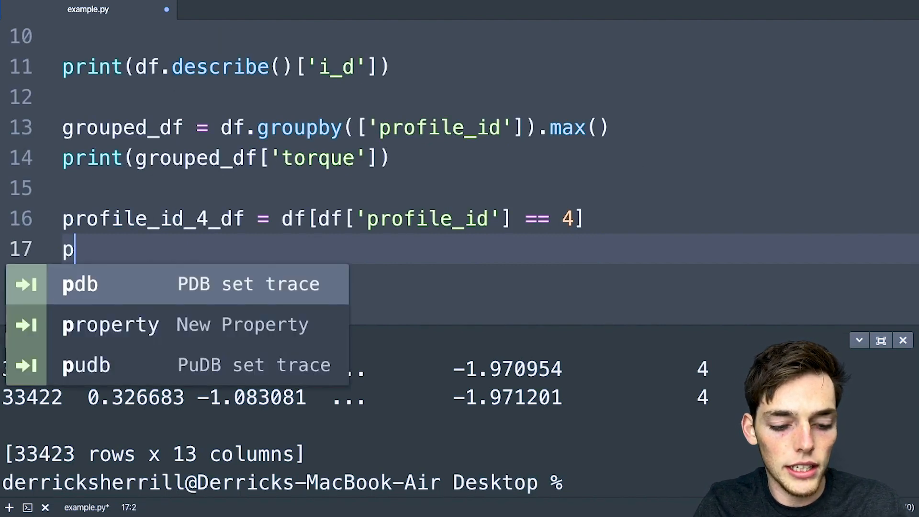
type("rofile_id_4_df.to_")
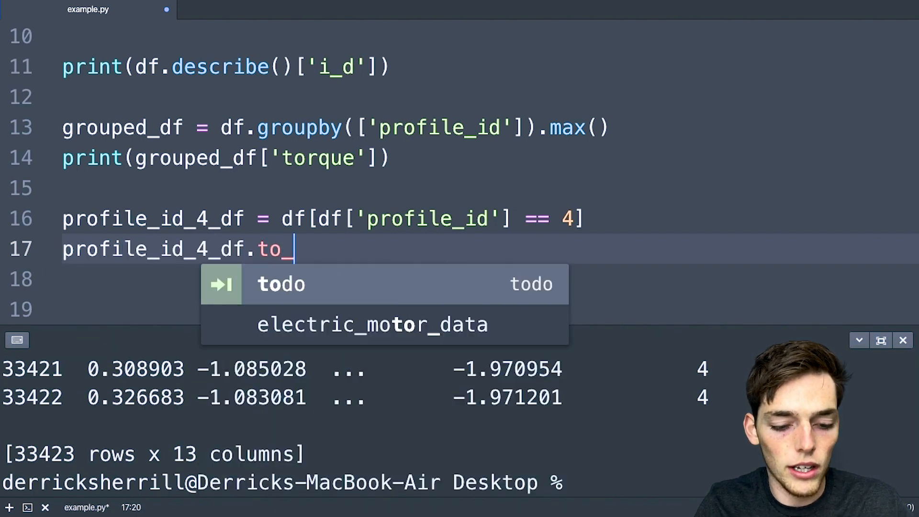
type("excel")
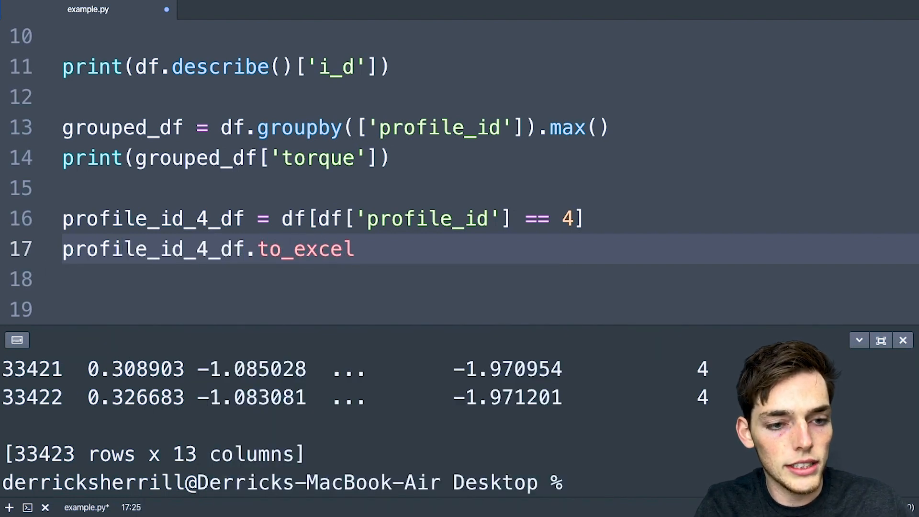
type("('output'")
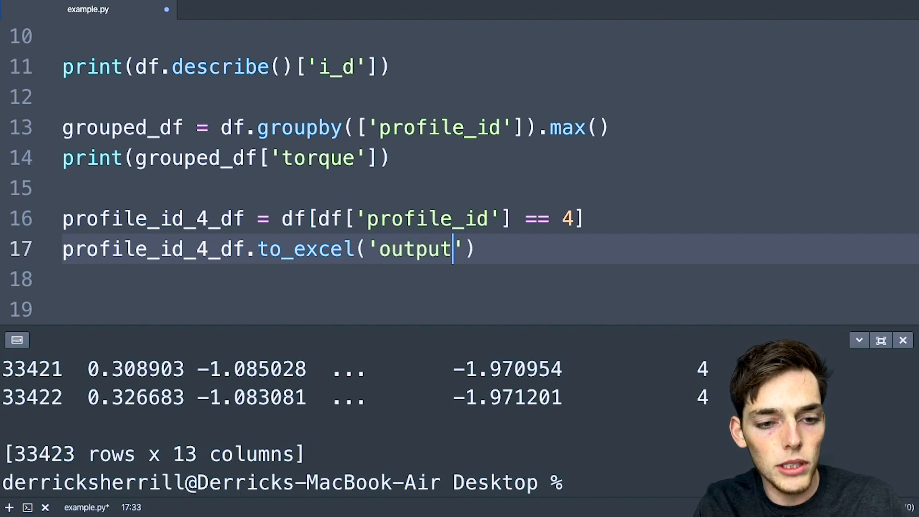
type(".xlsx")
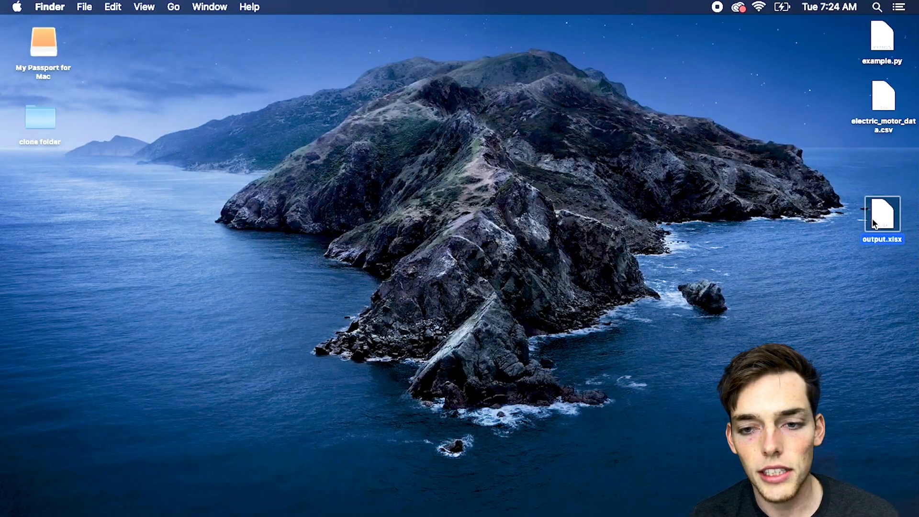
- Open output.xlsx in Excel and reveal the profile_id column showing all rows equal to 4
double_click(882, 215)
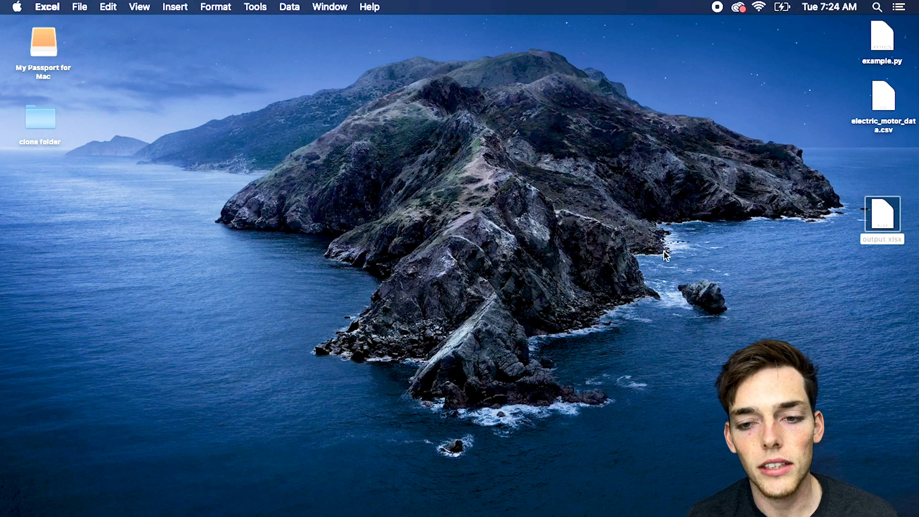
double_click(881, 214)
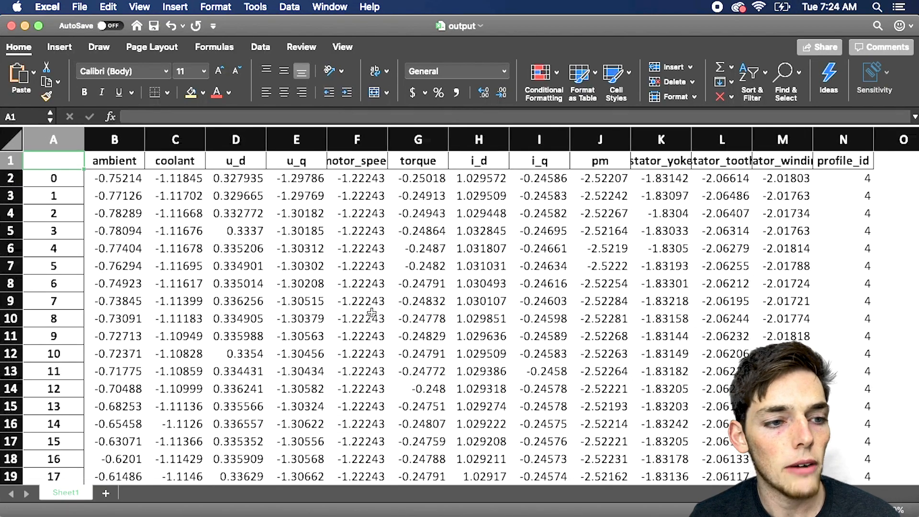
scroll("right", 3)
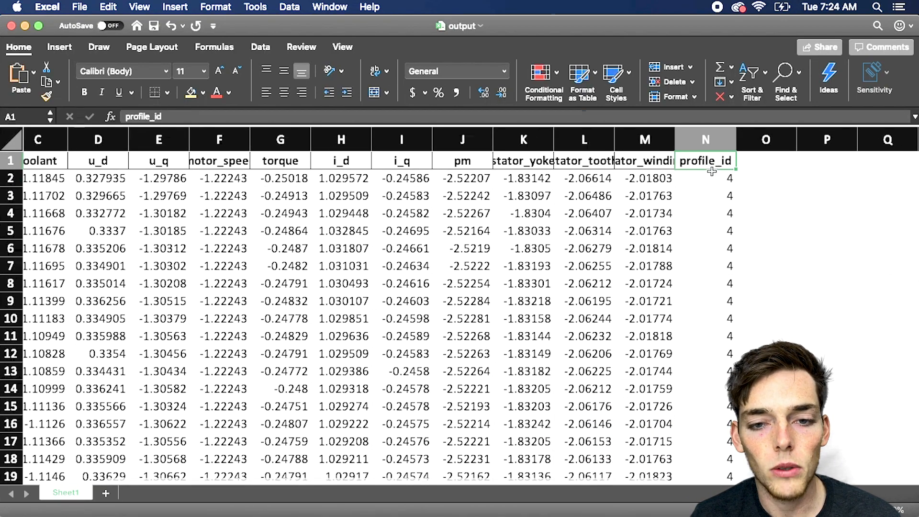